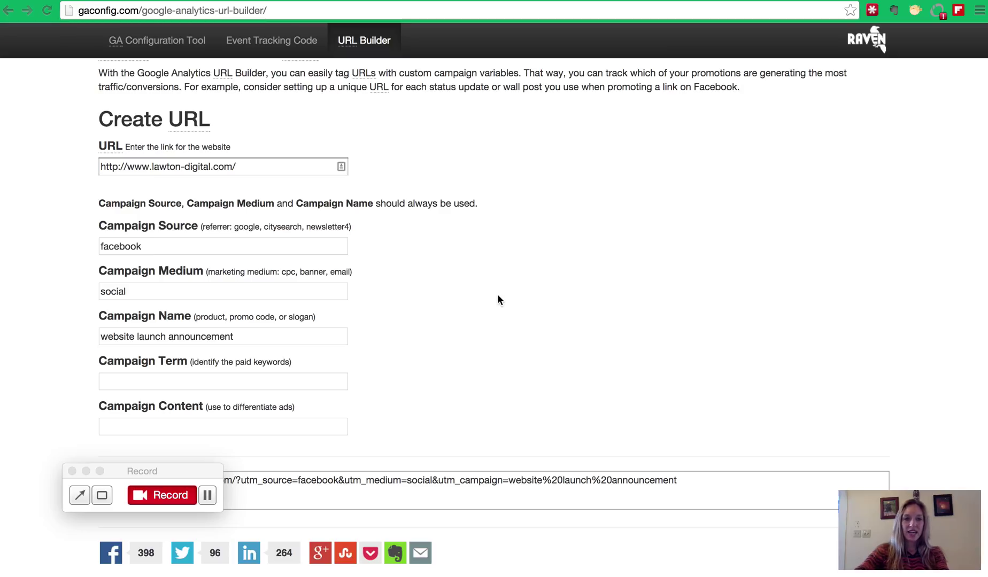
pyautogui.moveTo(192, 477)
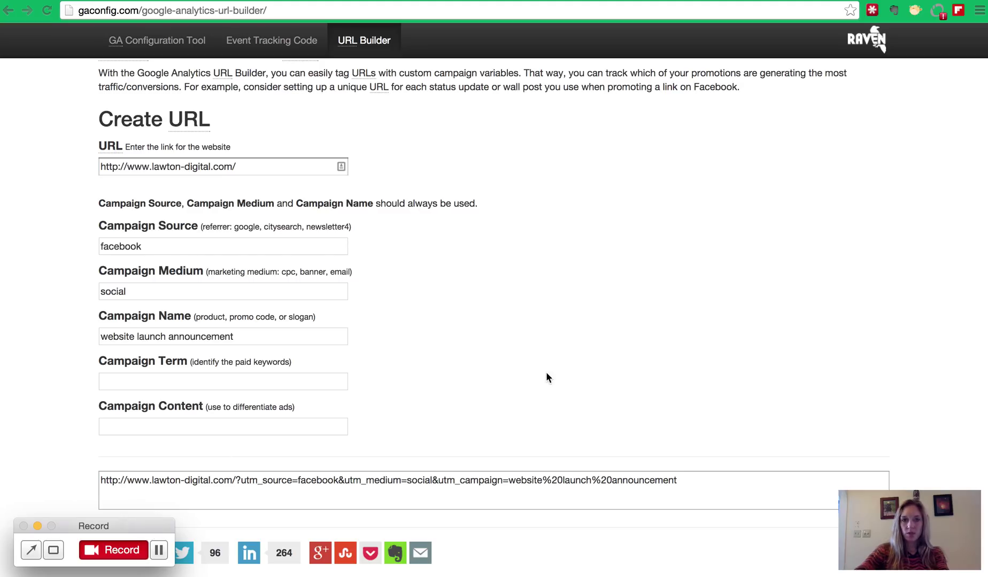
pyautogui.moveTo(509, 116)
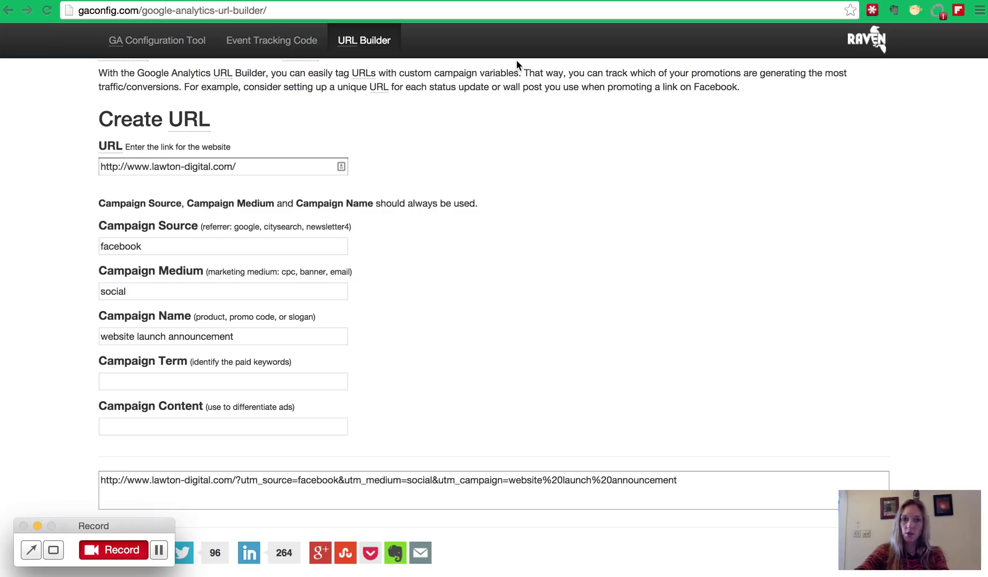
pyautogui.moveTo(477, 203)
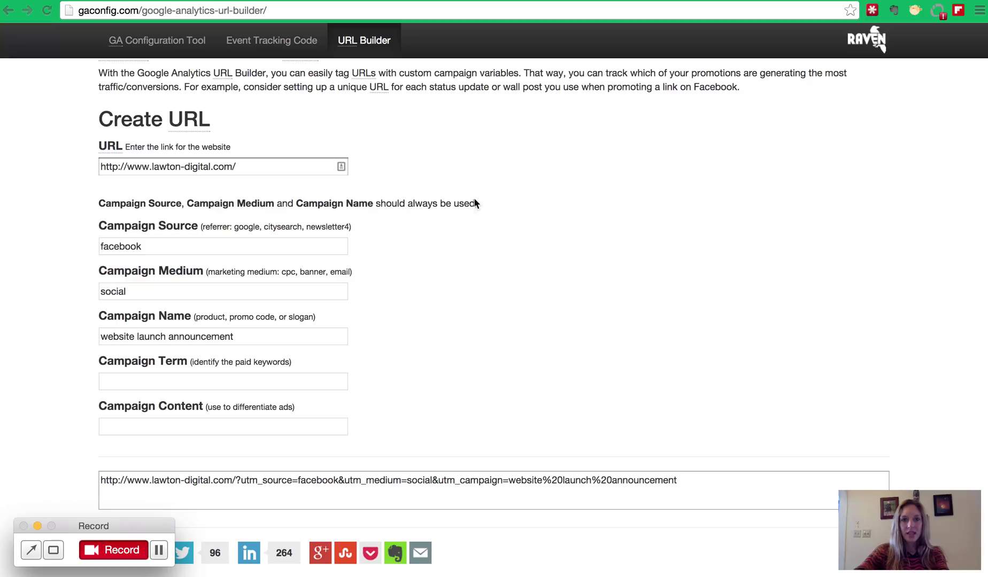
pyautogui.moveTo(511, 225)
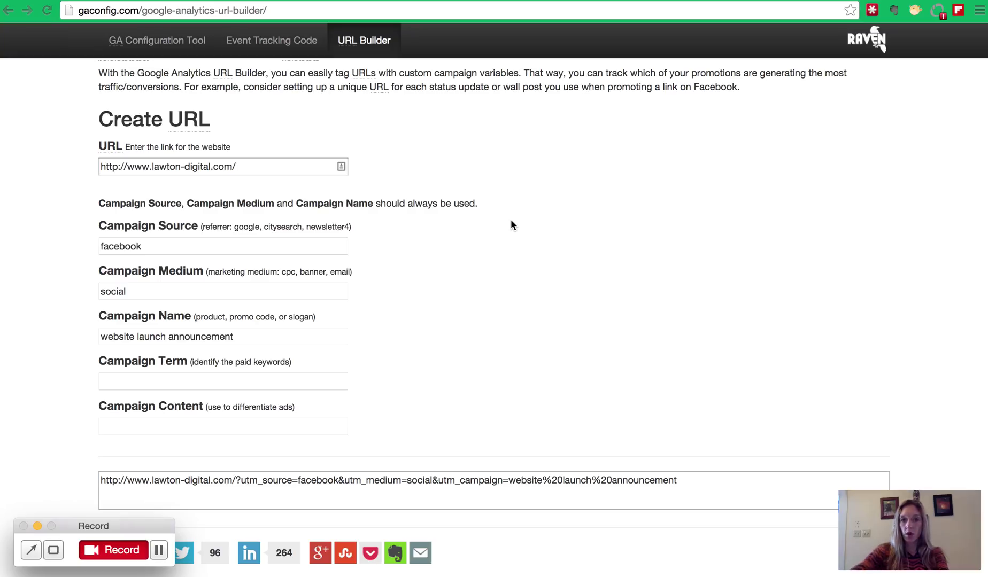
pyautogui.moveTo(551, 154)
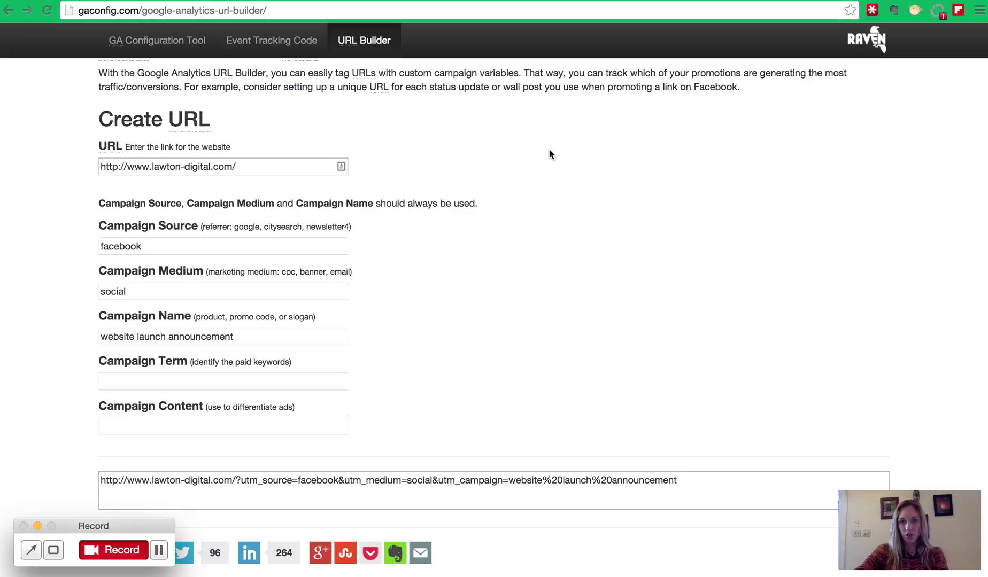
pyautogui.moveTo(516, 288)
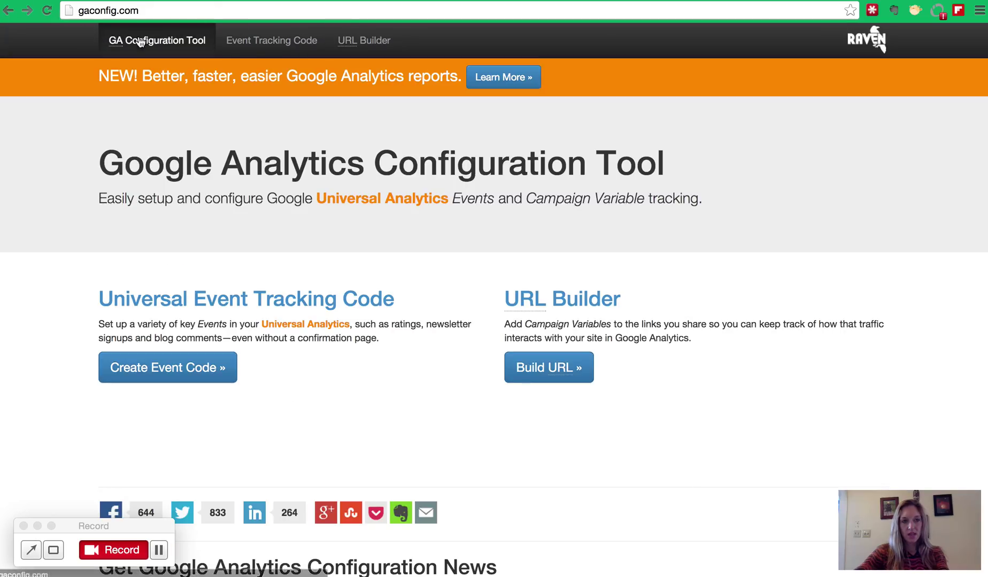
# - Return to the GA Configuration Tool home and start a new blank URL Builder form
pyautogui.click(107, 11)
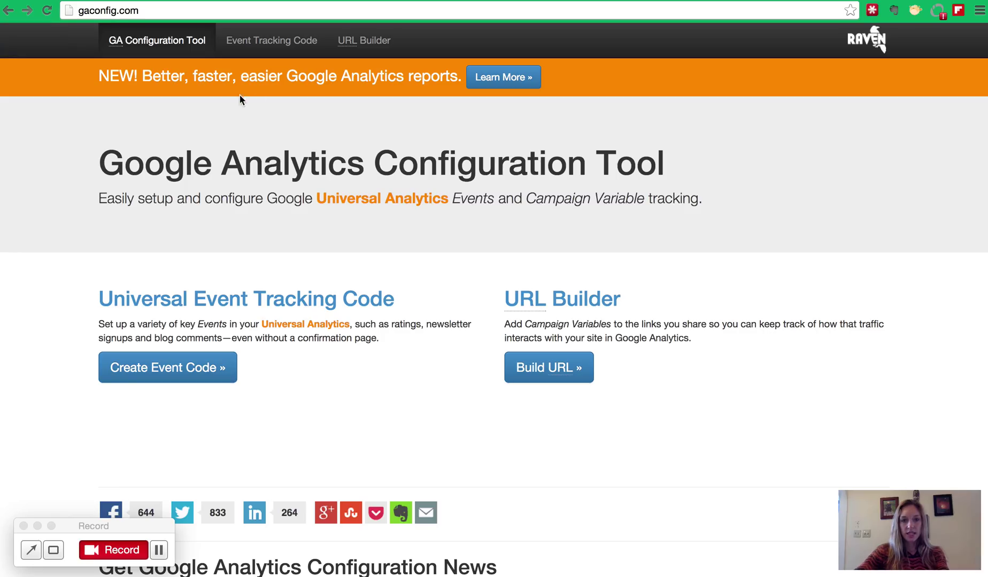
pyautogui.moveTo(547, 367)
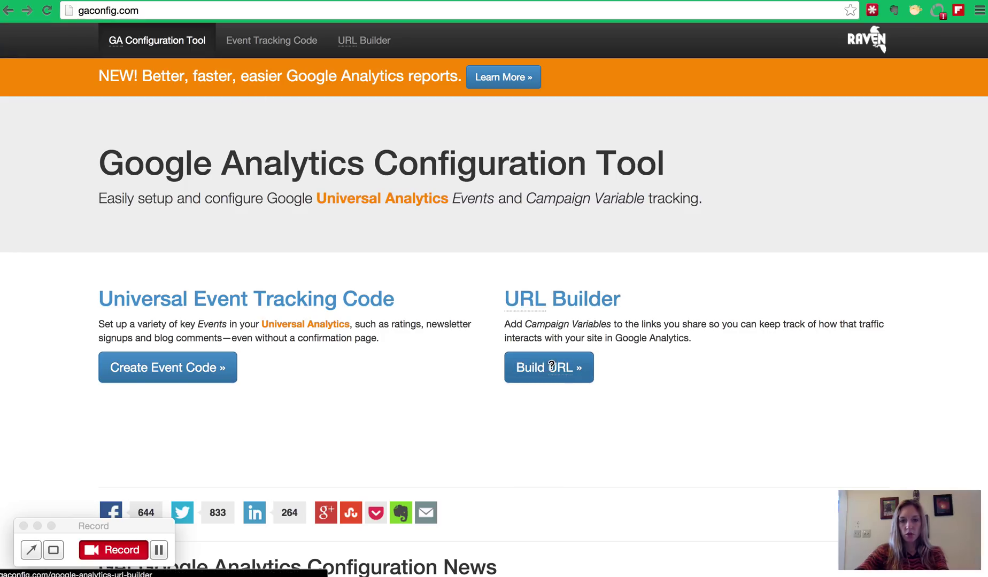
pyautogui.click(547, 367)
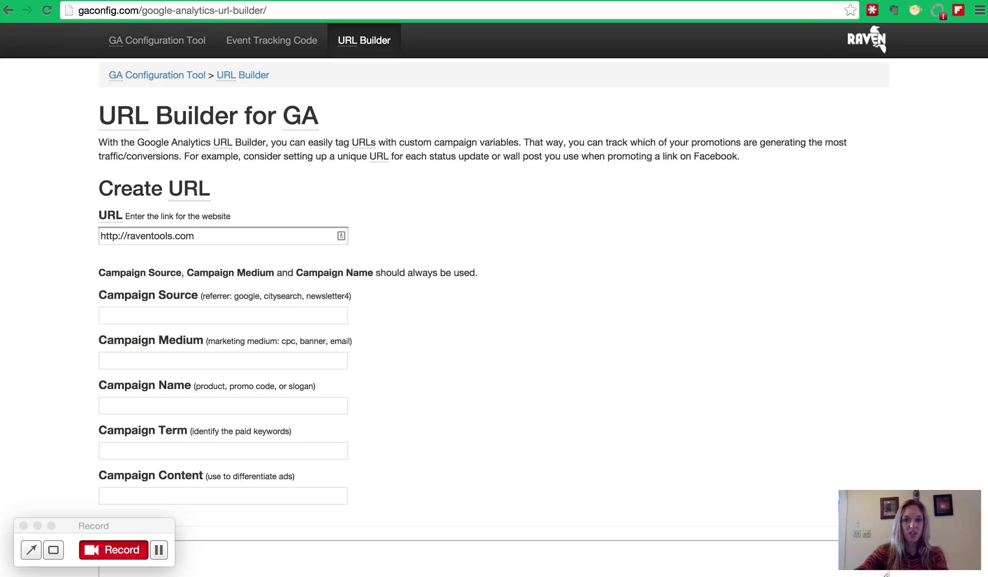
pyautogui.write('www.lawton-digital.com/blog/')
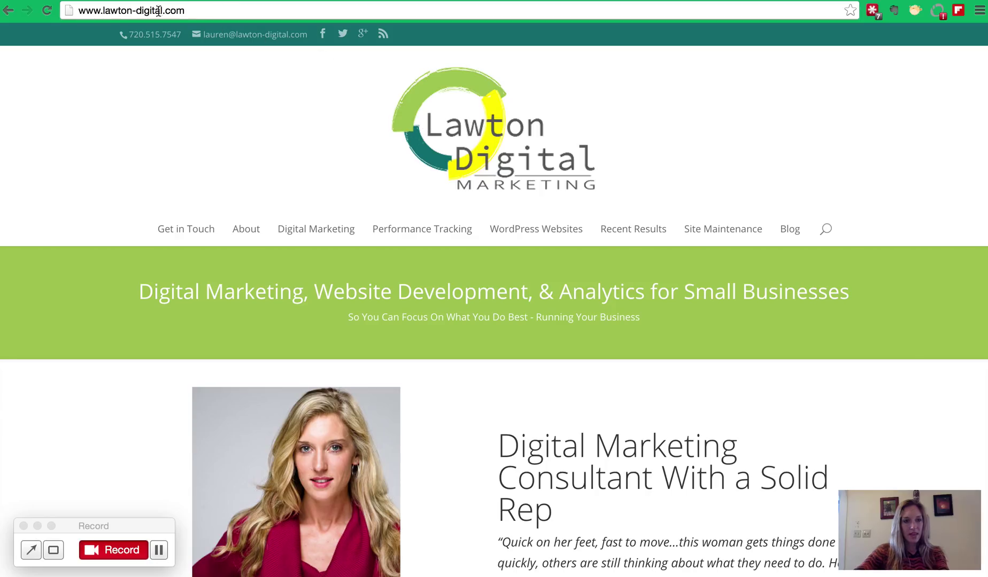
pyautogui.moveTo(205, 11)
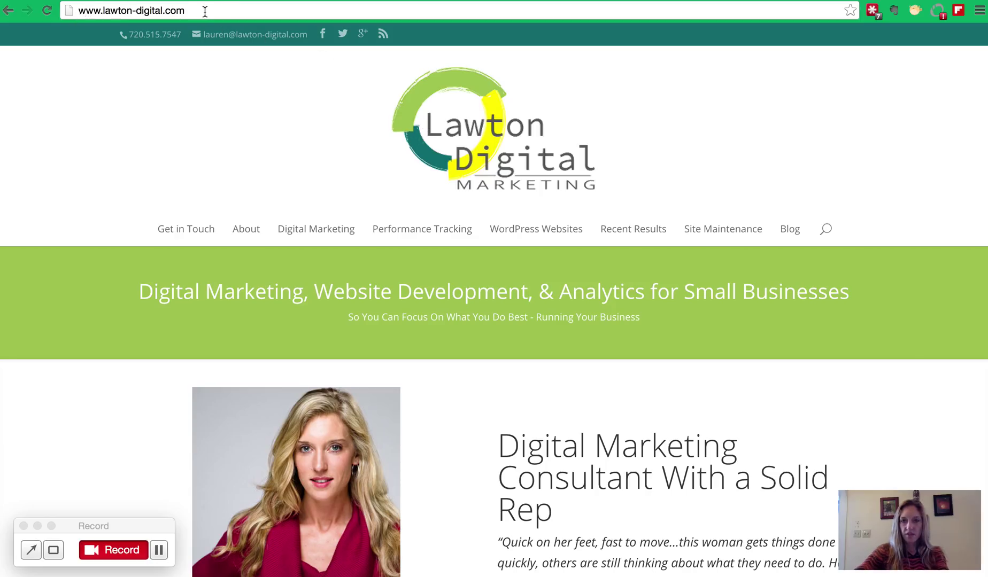
pyautogui.click(133, 10)
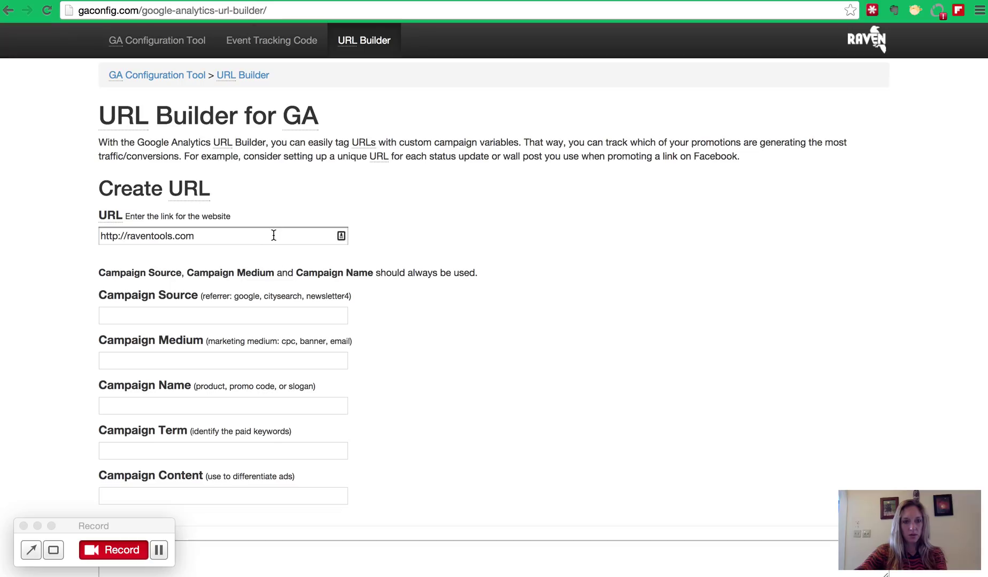
pyautogui.write('http://www.lawton-digital.com/')
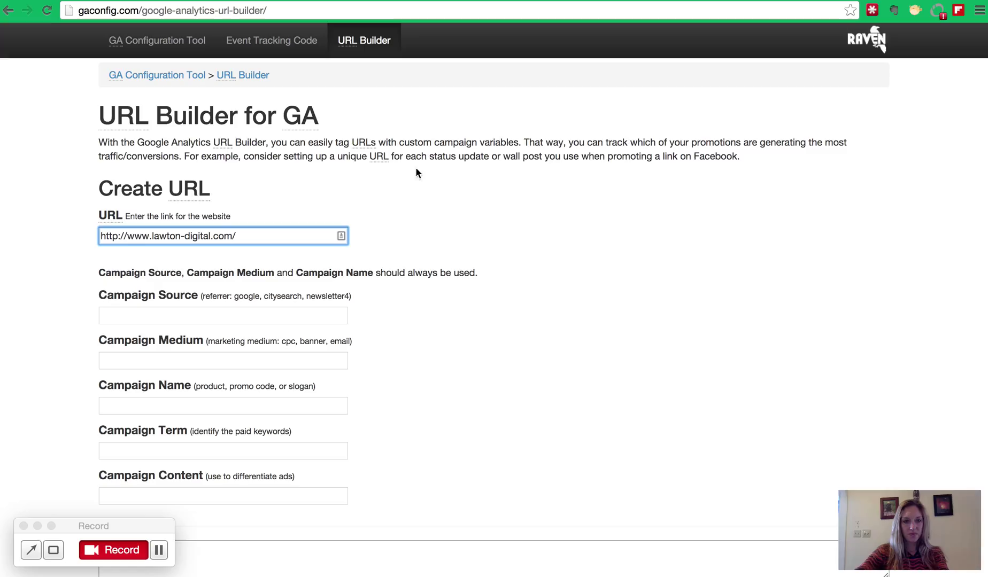
pyautogui.scroll(-3)
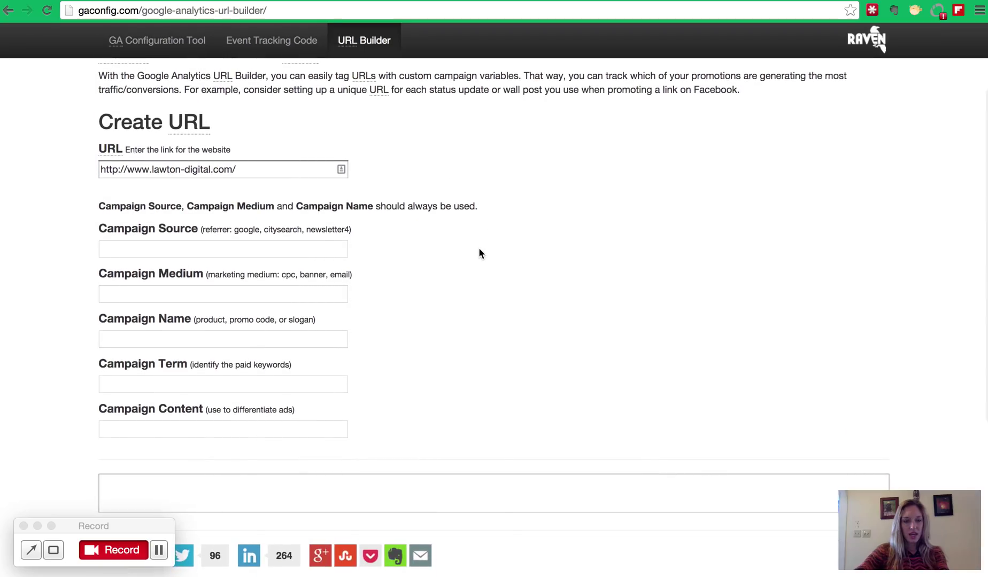
pyautogui.moveTo(178, 231)
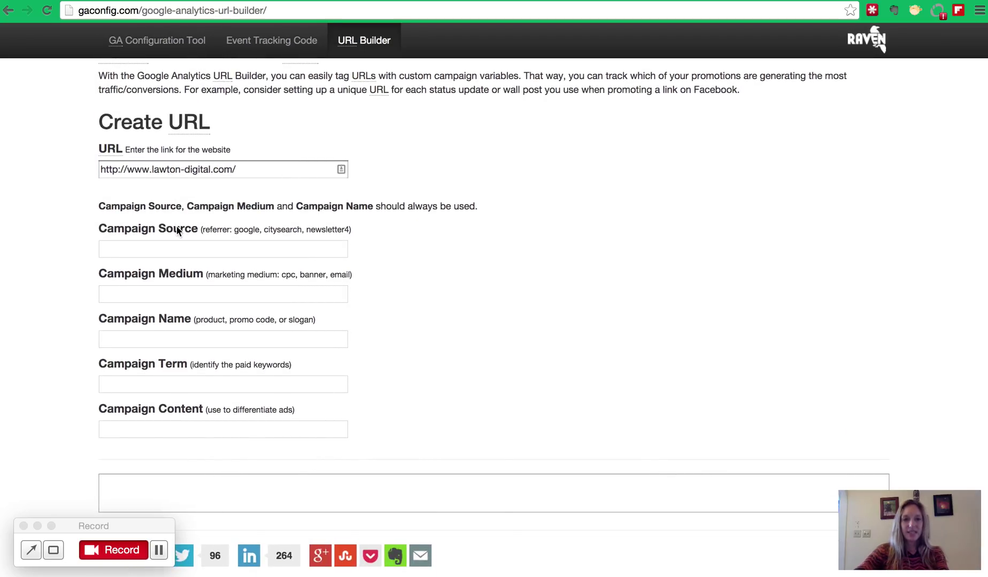
pyautogui.moveTo(159, 417)
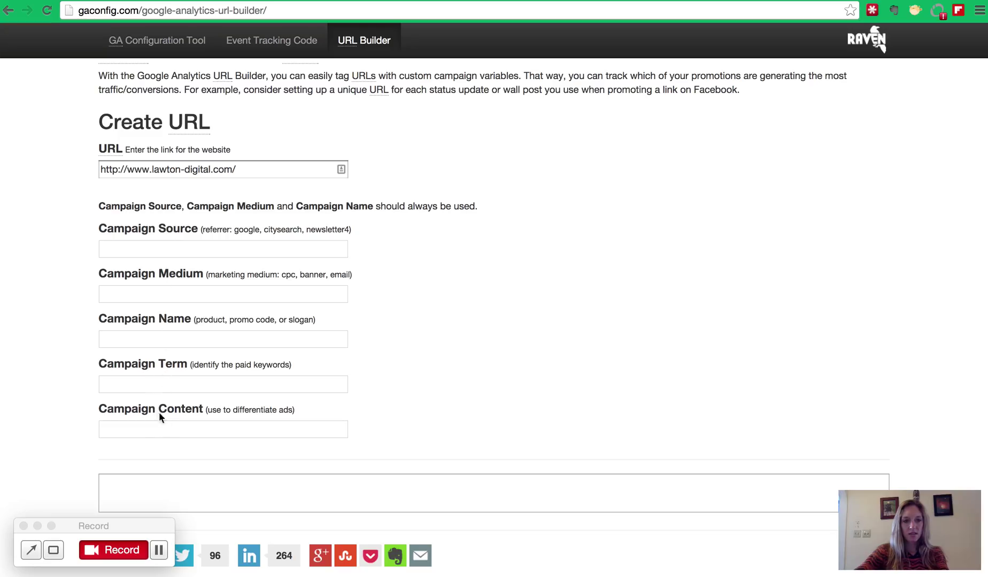
pyautogui.moveTo(179, 224)
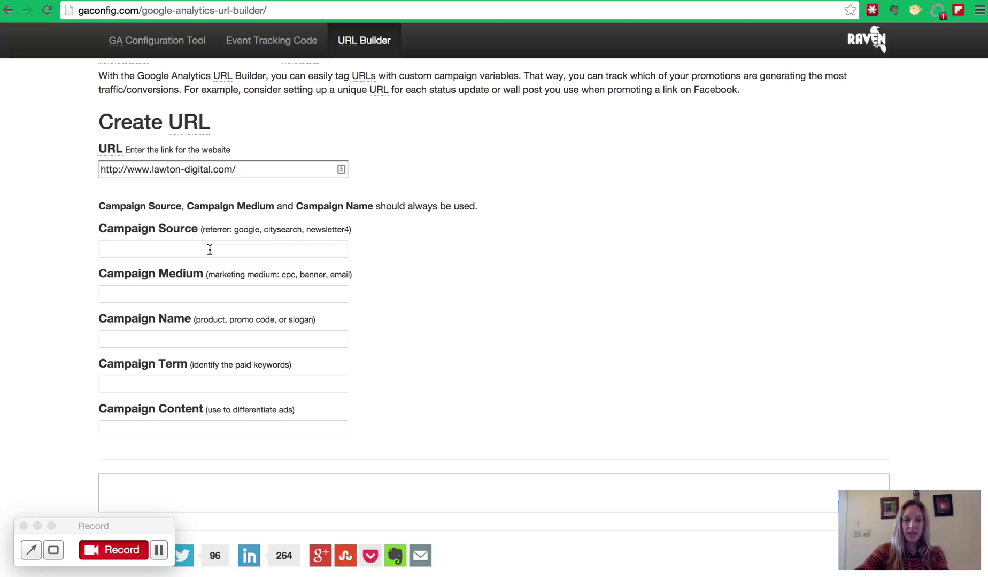
pyautogui.click(223, 249)
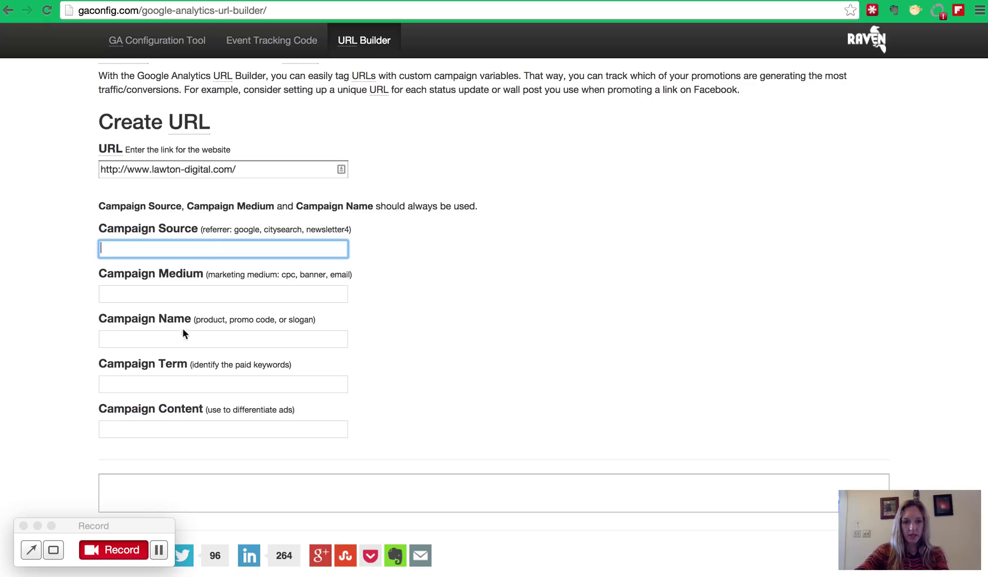
pyautogui.click(223, 338)
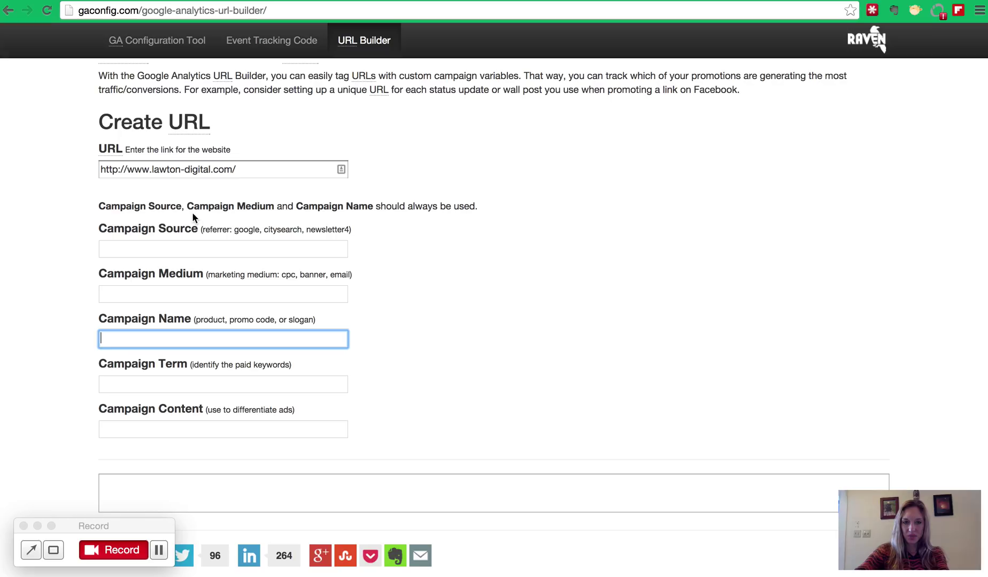
pyautogui.moveTo(203, 339)
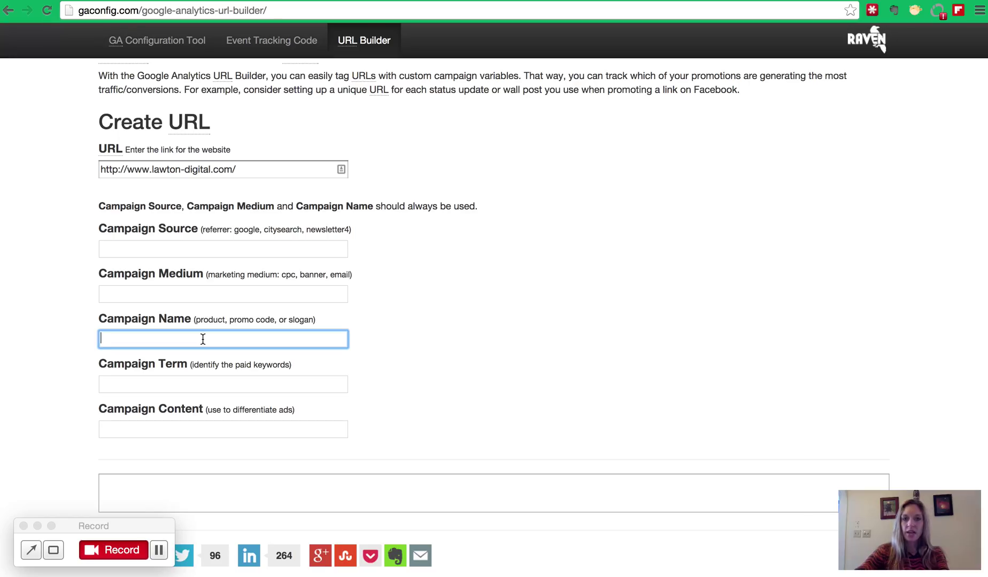
pyautogui.moveTo(212, 264)
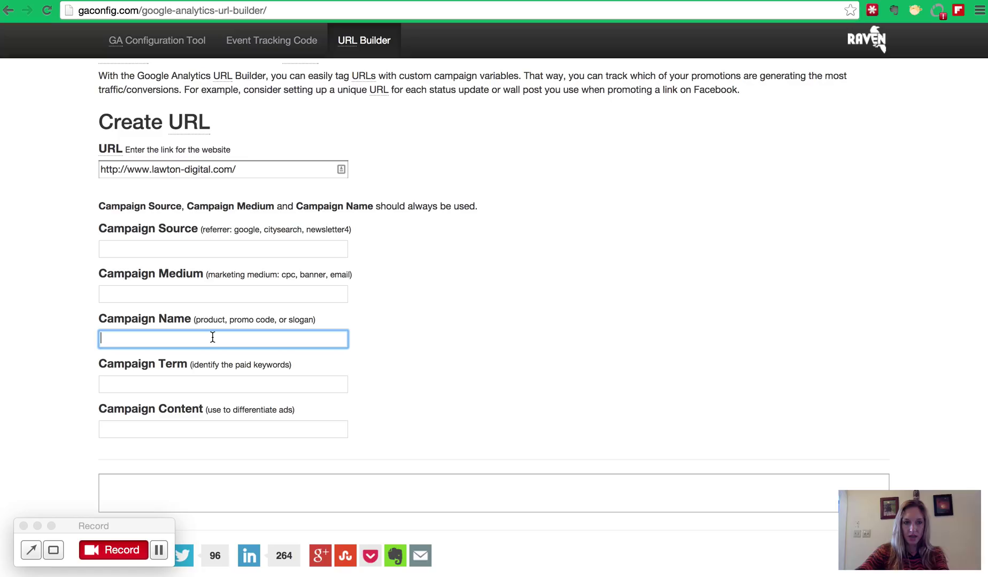
pyautogui.doubleClick(169, 319)
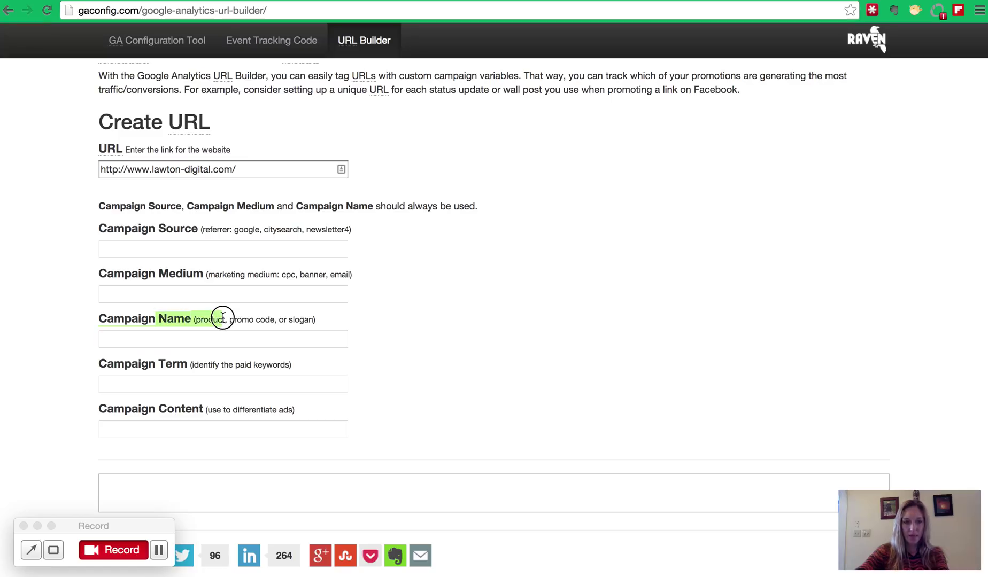
pyautogui.click(223, 339)
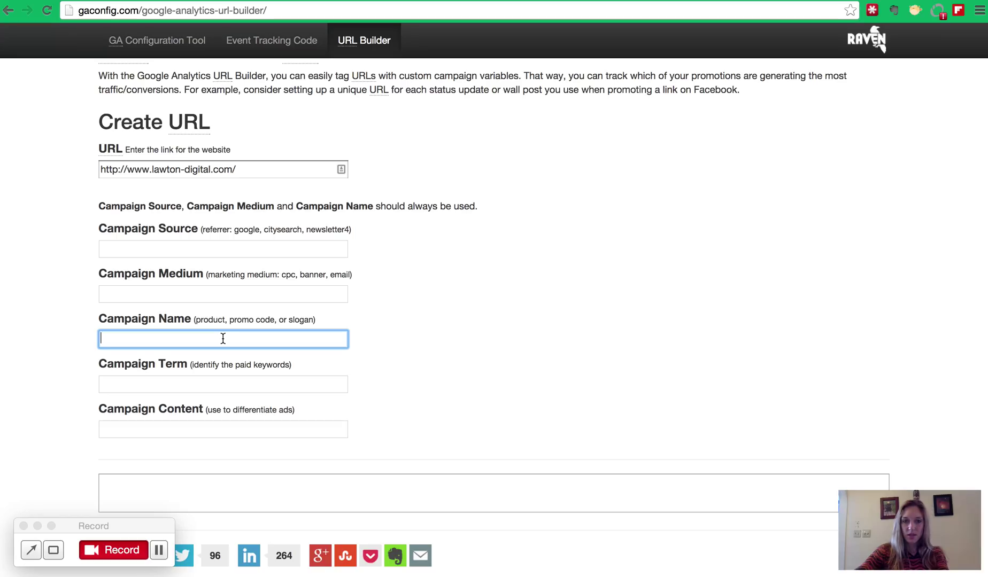
# - Enter 'website launch announcement' into the Campaign Name field
pyautogui.write('website')
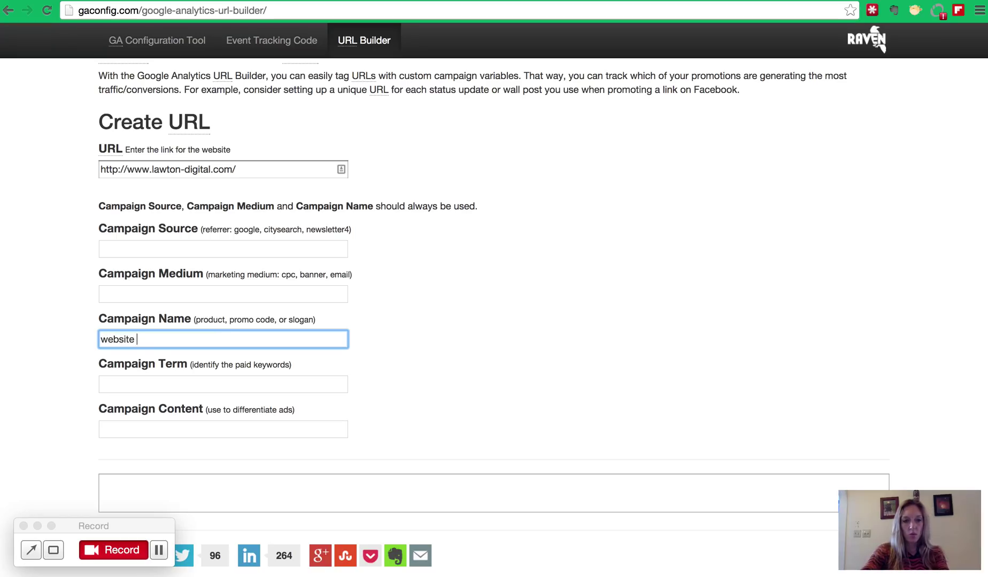
pyautogui.write('launch announceme')
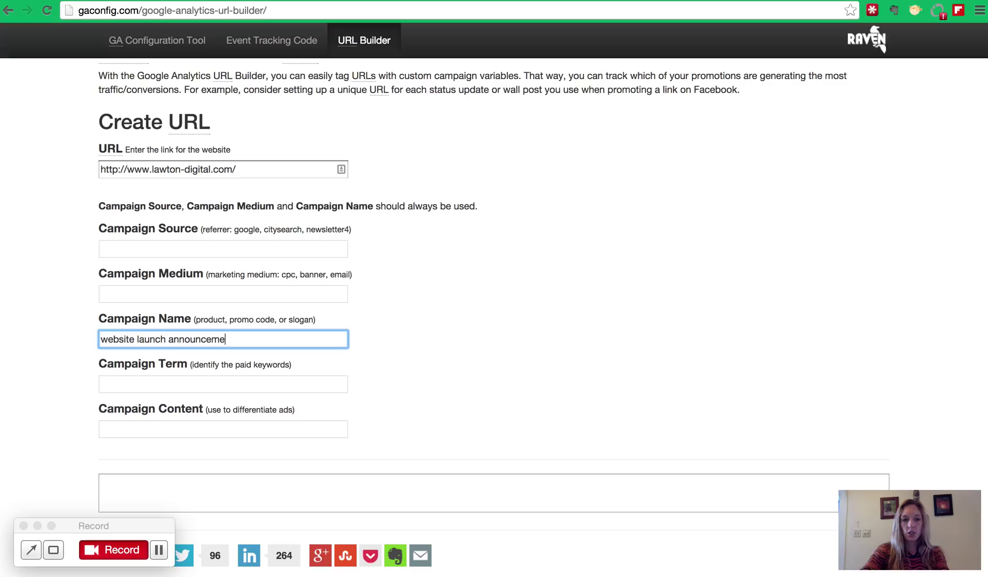
pyautogui.write('nt')
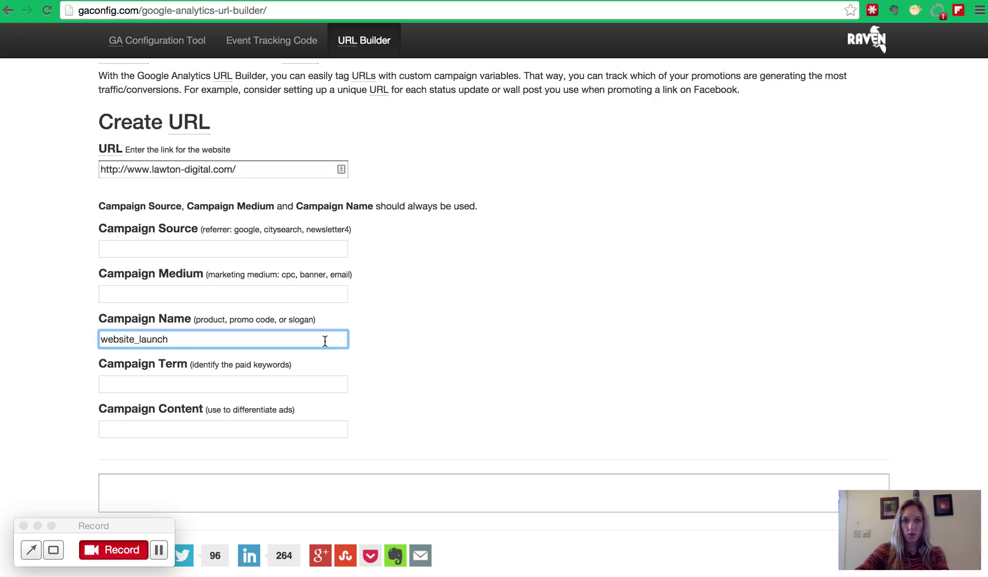
pyautogui.moveTo(104, 284)
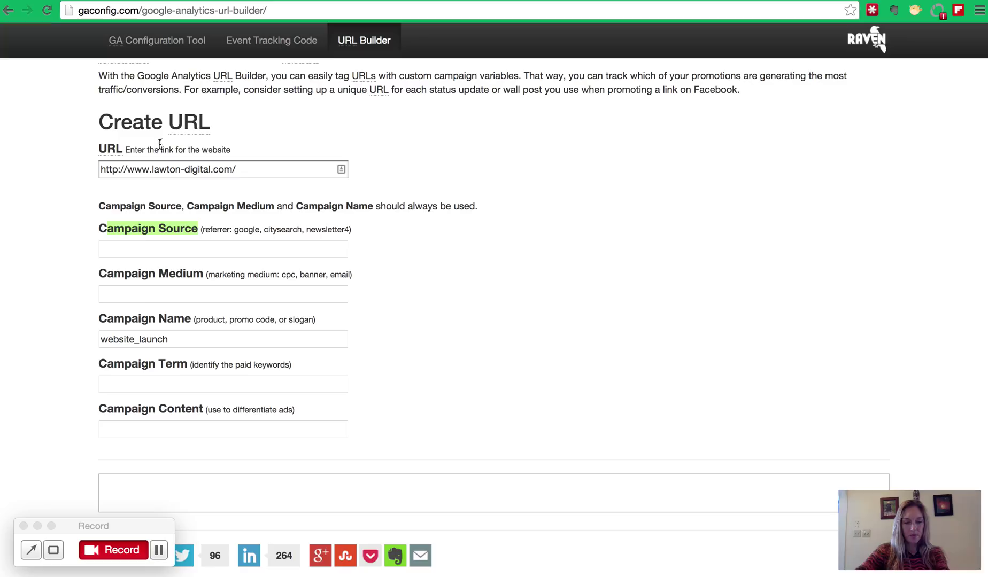
# - Enter facebook as the Campaign Source and move focus to the Campaign Medium field
pyautogui.click(223, 294)
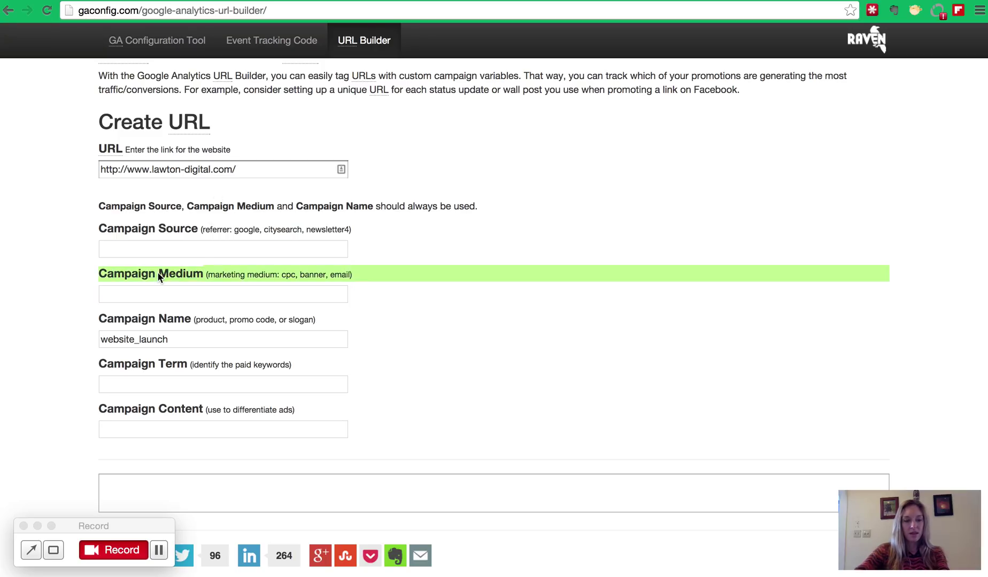
pyautogui.moveTo(159, 228)
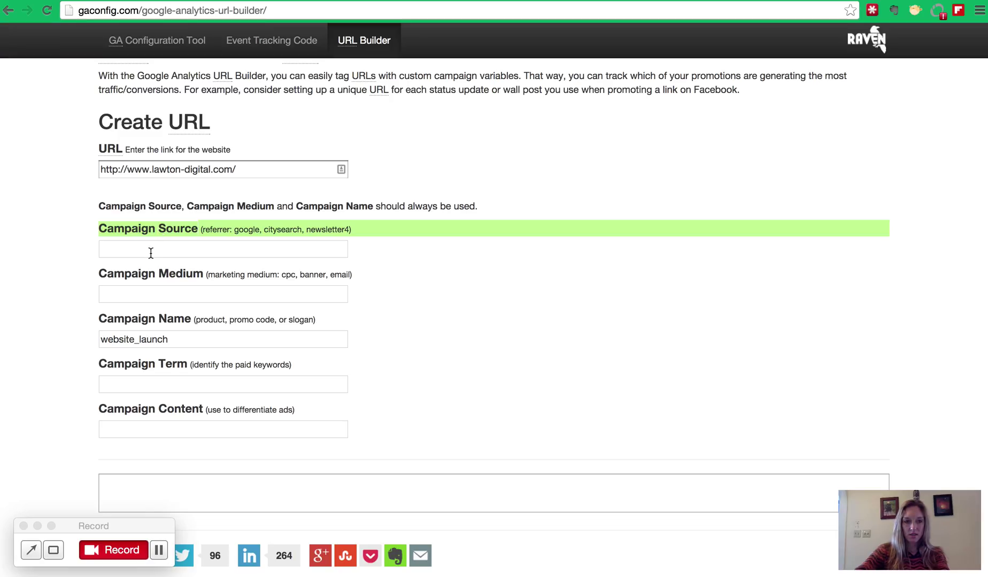
pyautogui.click(223, 248)
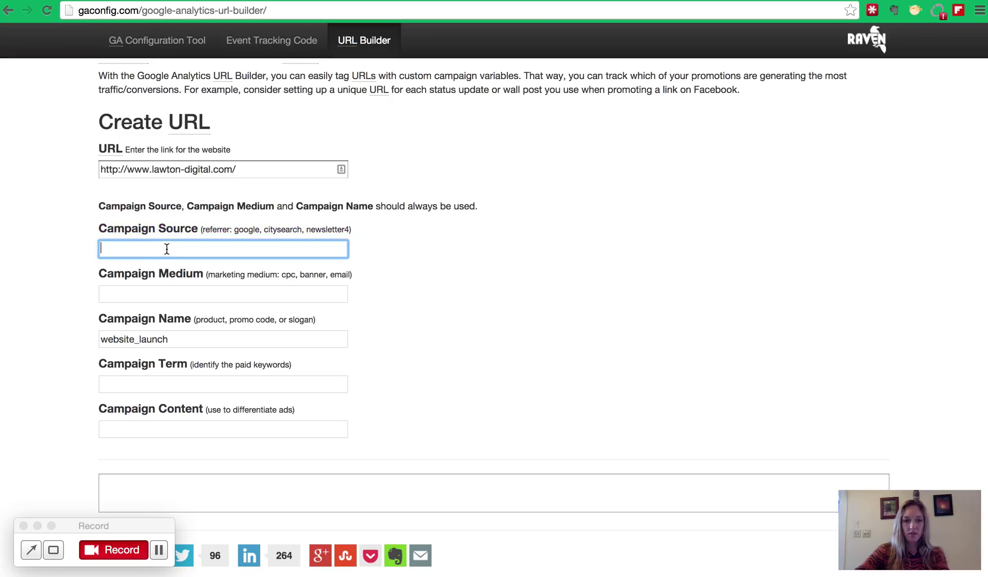
pyautogui.write('facebook')
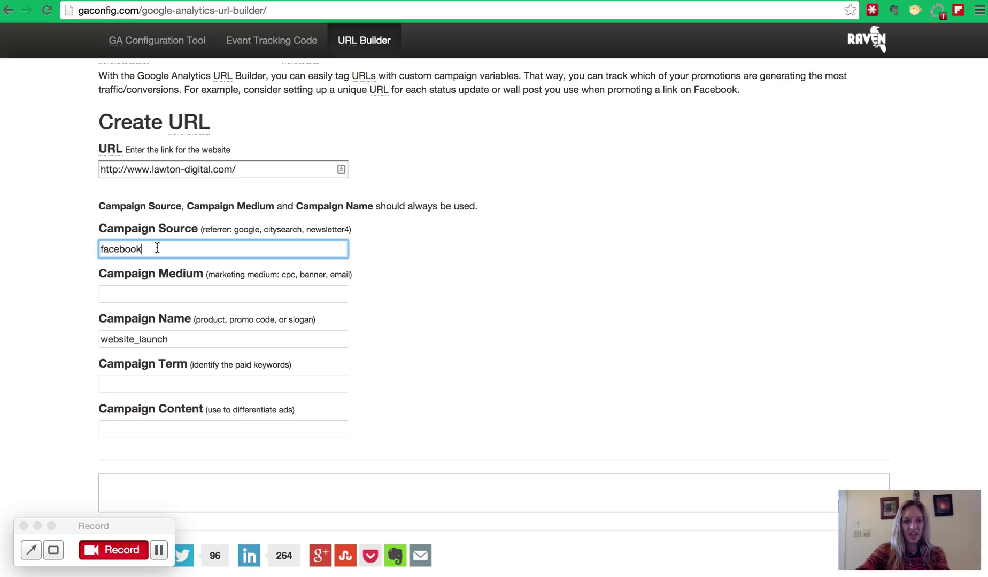
pyautogui.click(222, 293)
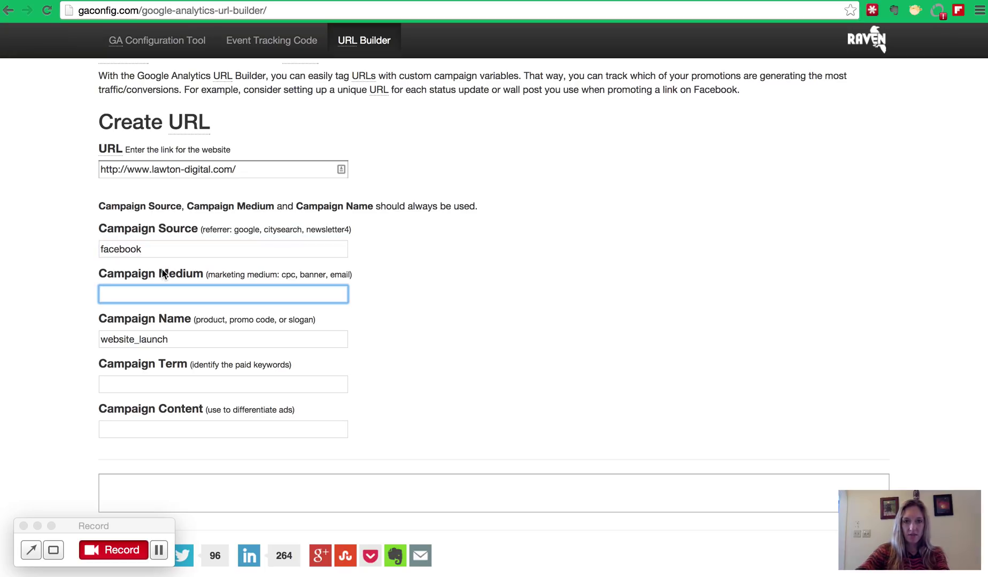
pyautogui.doubleClick(120, 249)
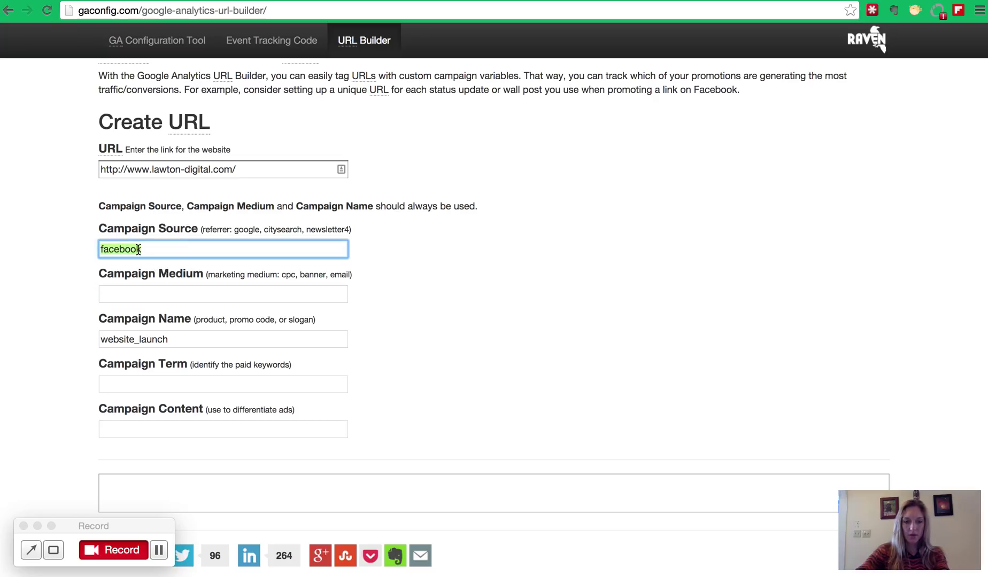
pyautogui.click(223, 293)
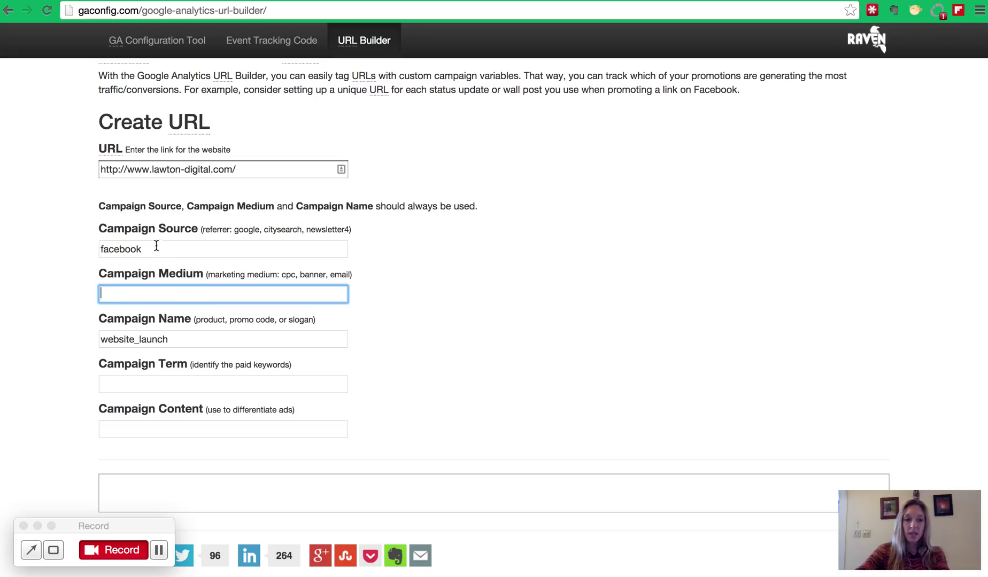
# - Try 'imagepost' as a sample Campaign Medium value, then discard it
pyautogui.doubleClick(120, 249)
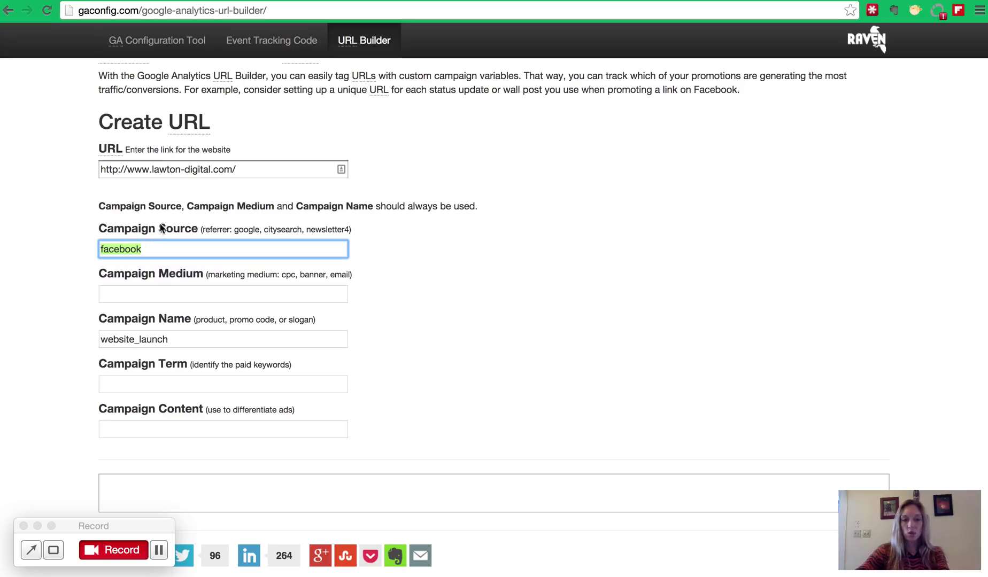
pyautogui.click(222, 293)
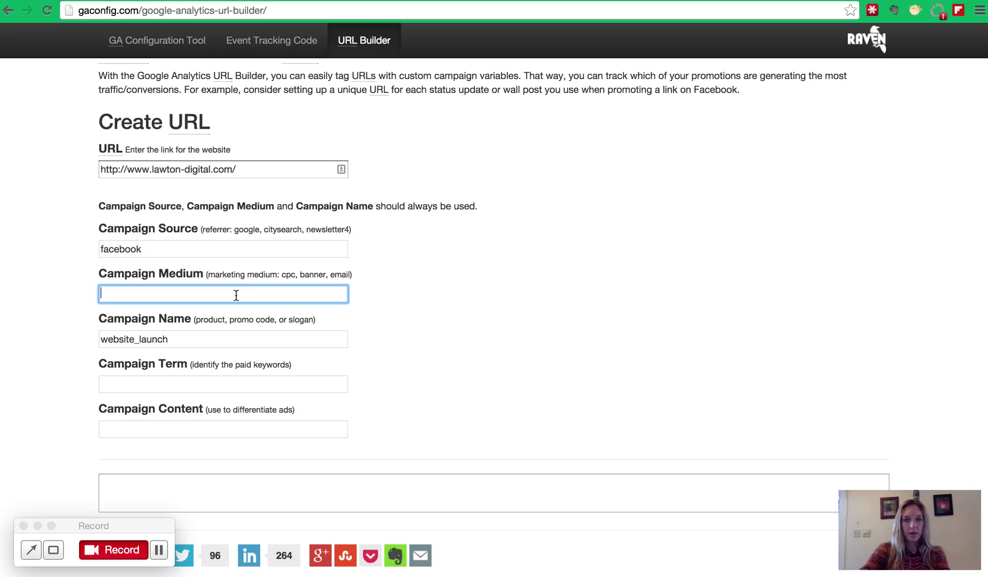
pyautogui.write('image')
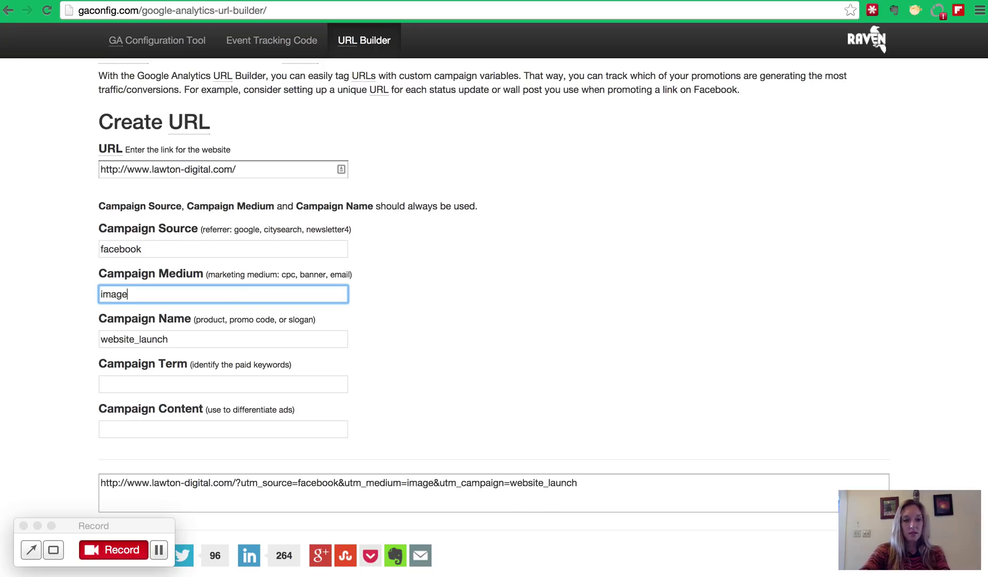
pyautogui.write('po')
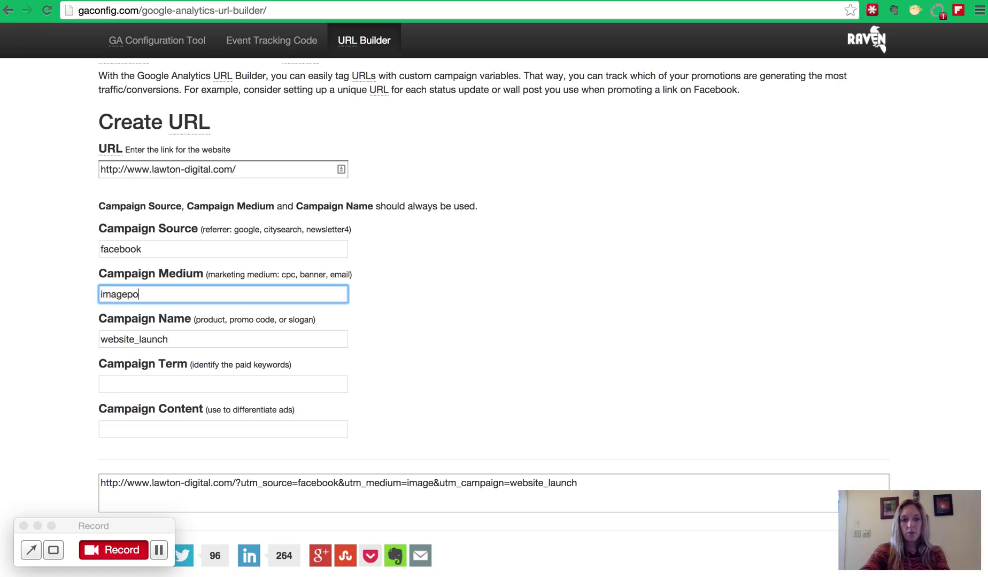
pyautogui.write('st')
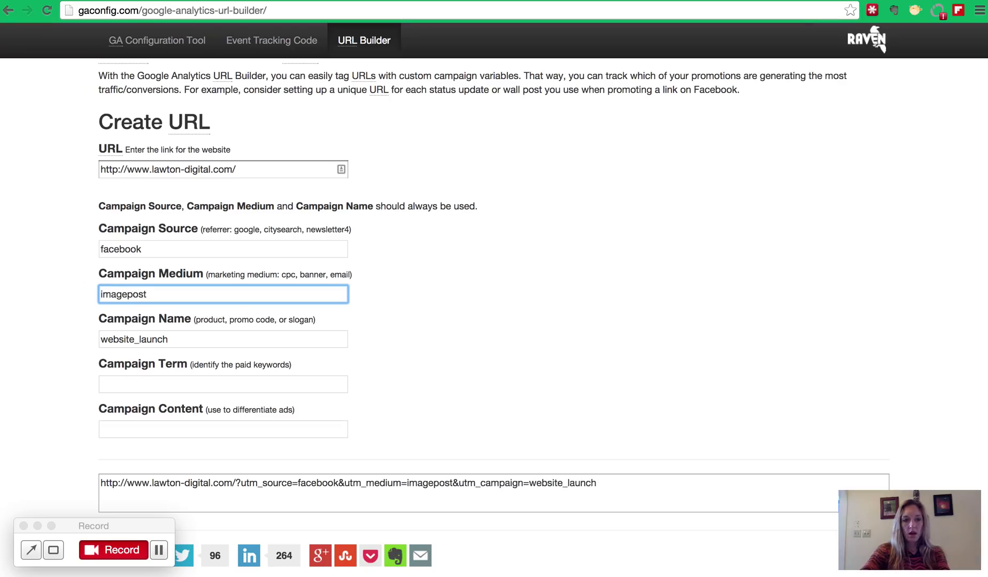
pyautogui.click(223, 294)
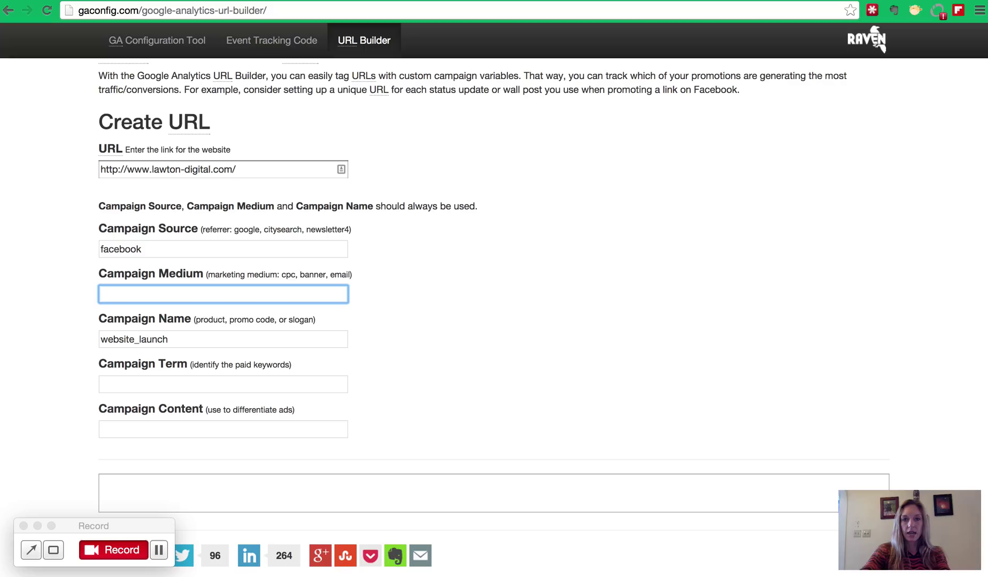
# - Try 'profilelink', delete it, and set the Campaign Medium to text_link
pyautogui.write('profile')
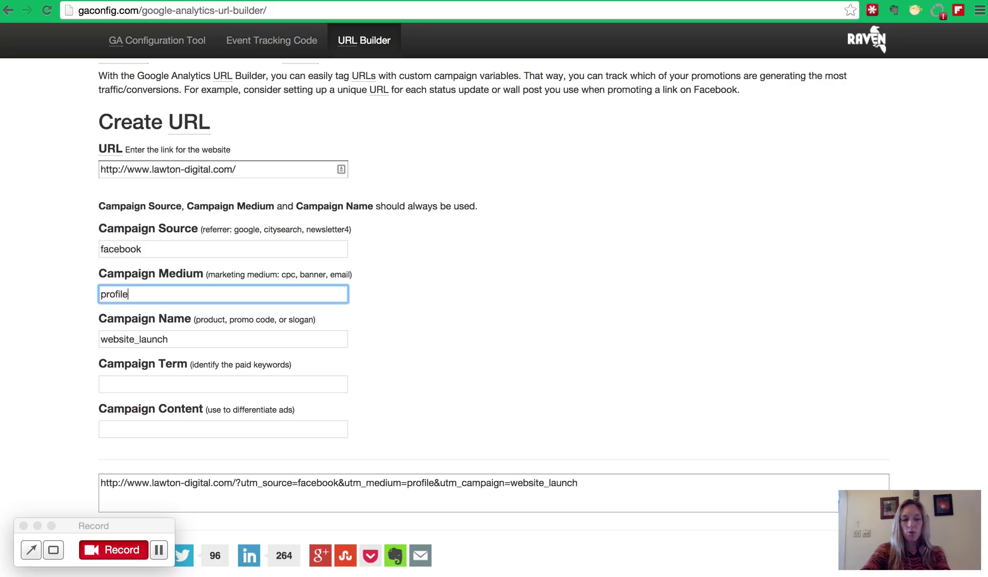
pyautogui.write('link')
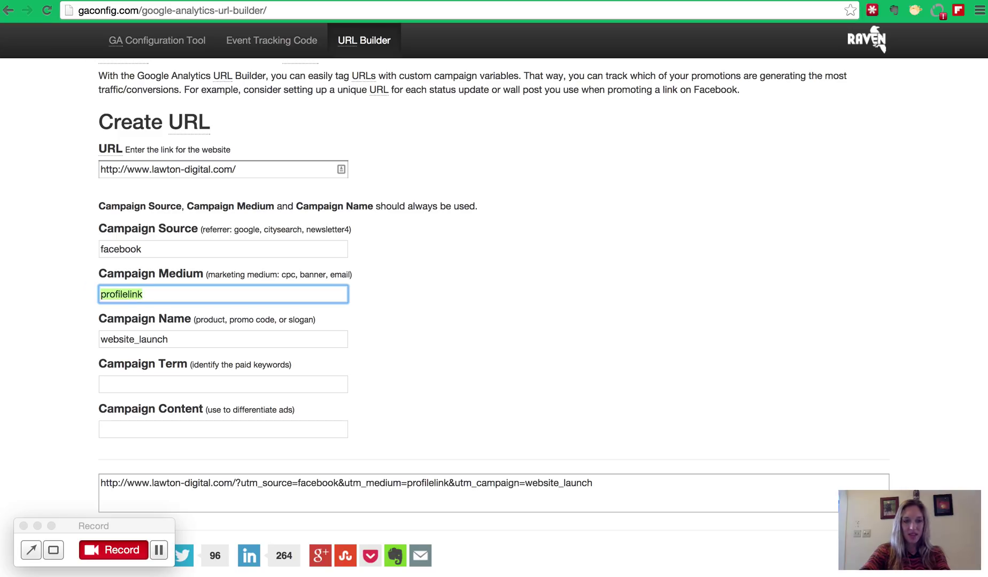
pyautogui.press('backspace')
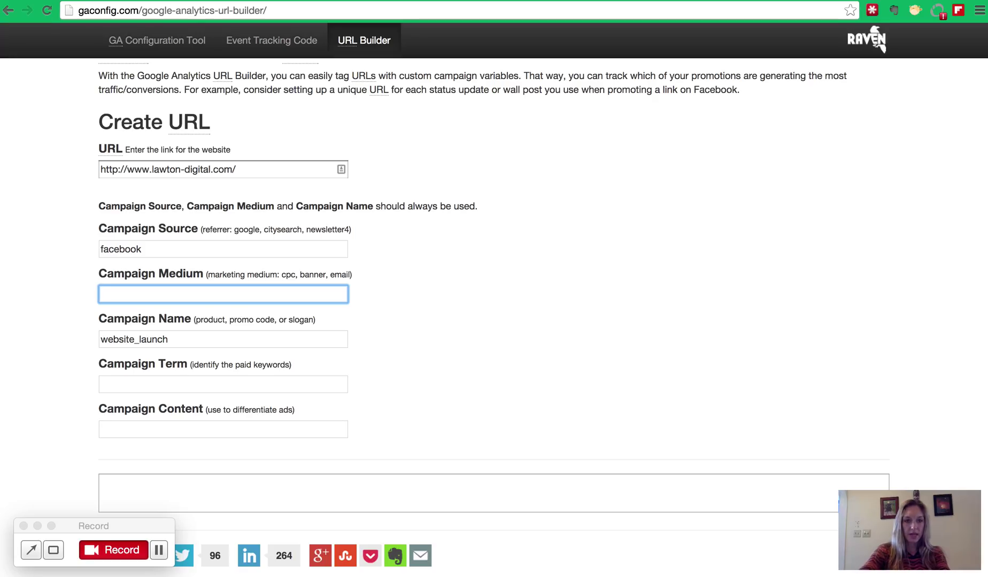
pyautogui.write('text_link')
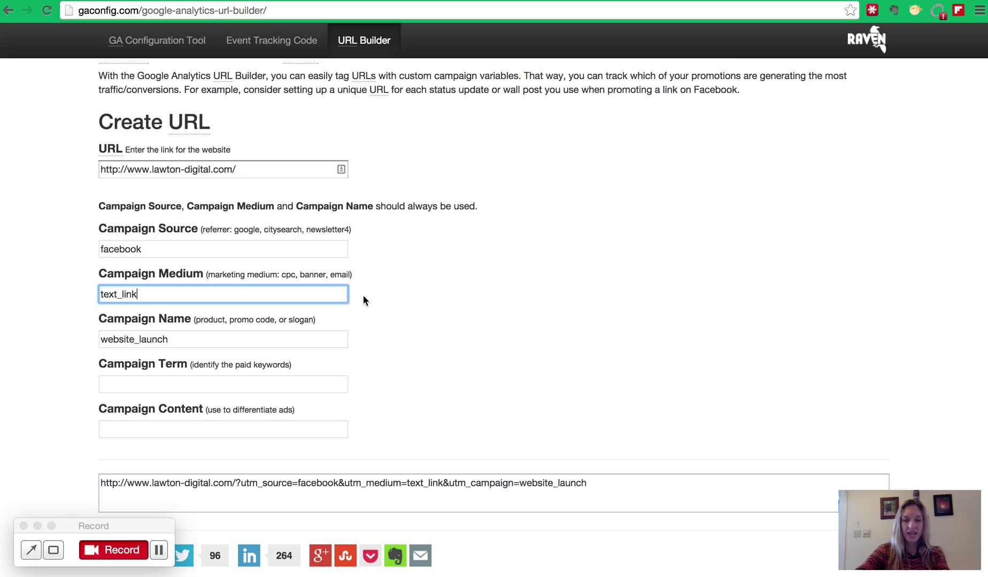
pyautogui.scroll(-3)
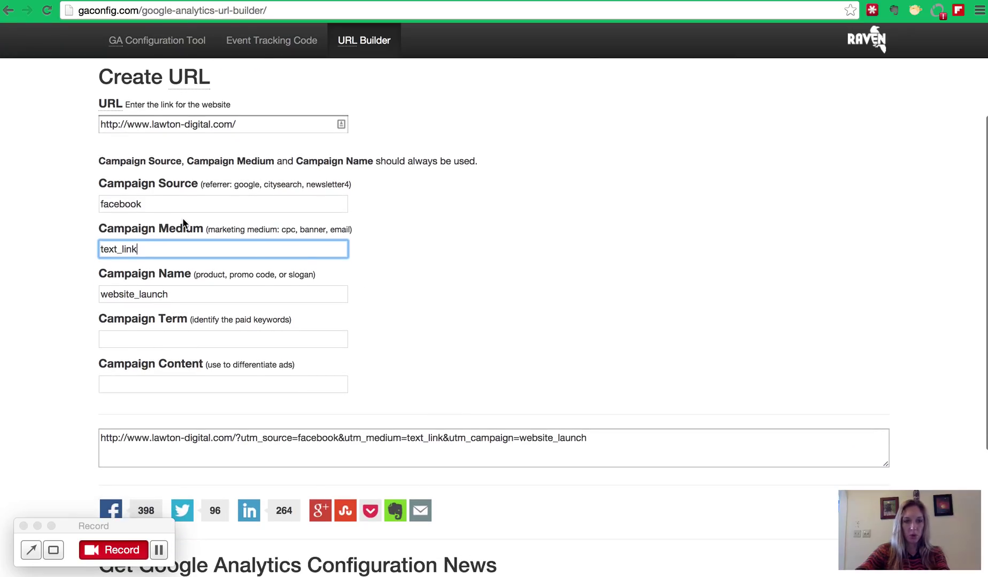
pyautogui.scroll(-3)
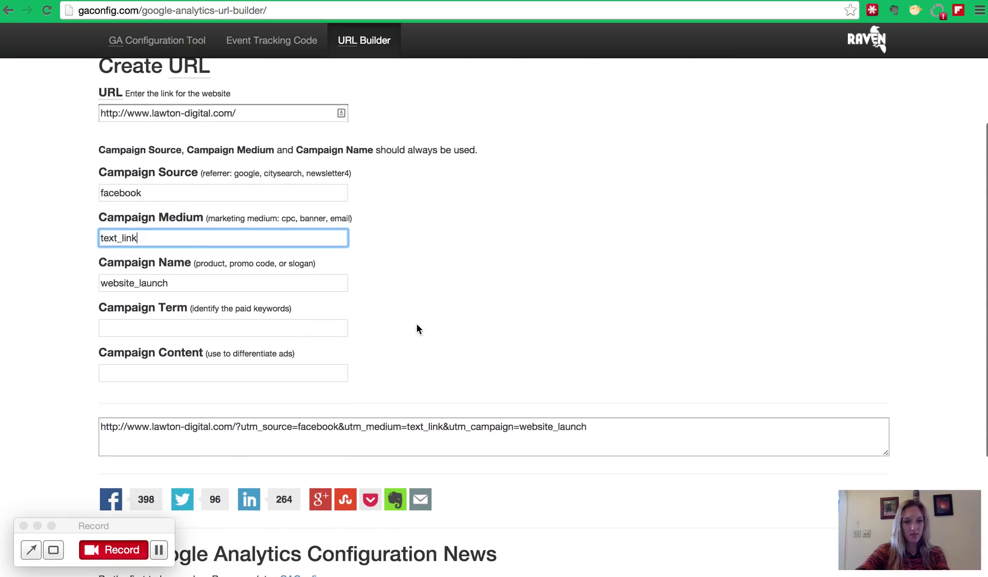
pyautogui.scroll(-3)
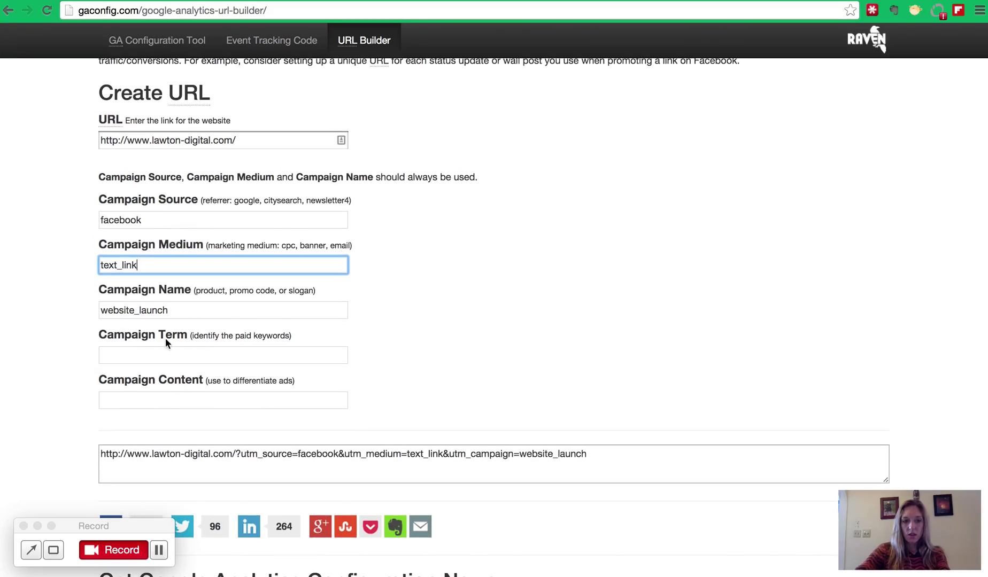
pyautogui.moveTo(208, 331)
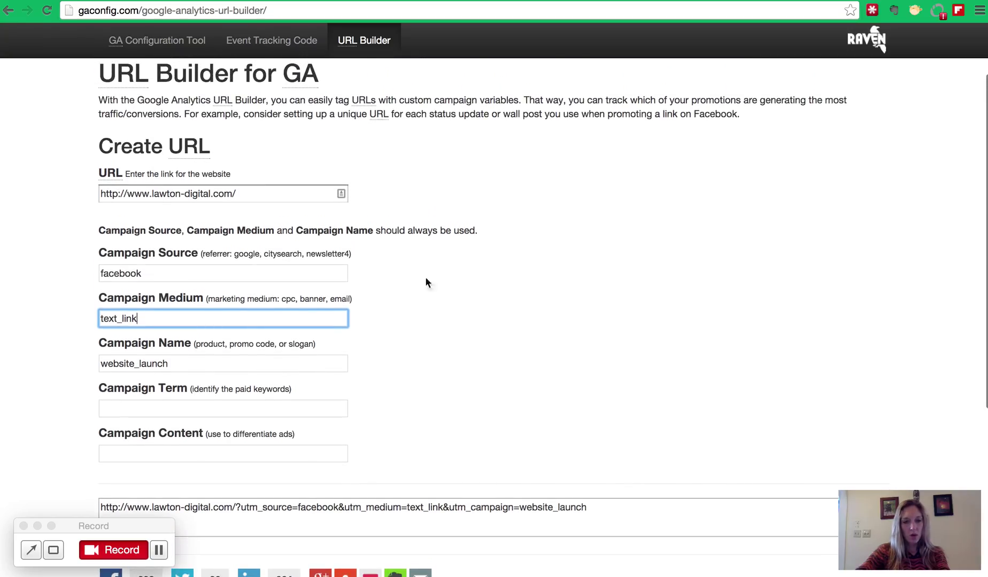
pyautogui.moveTo(152, 258)
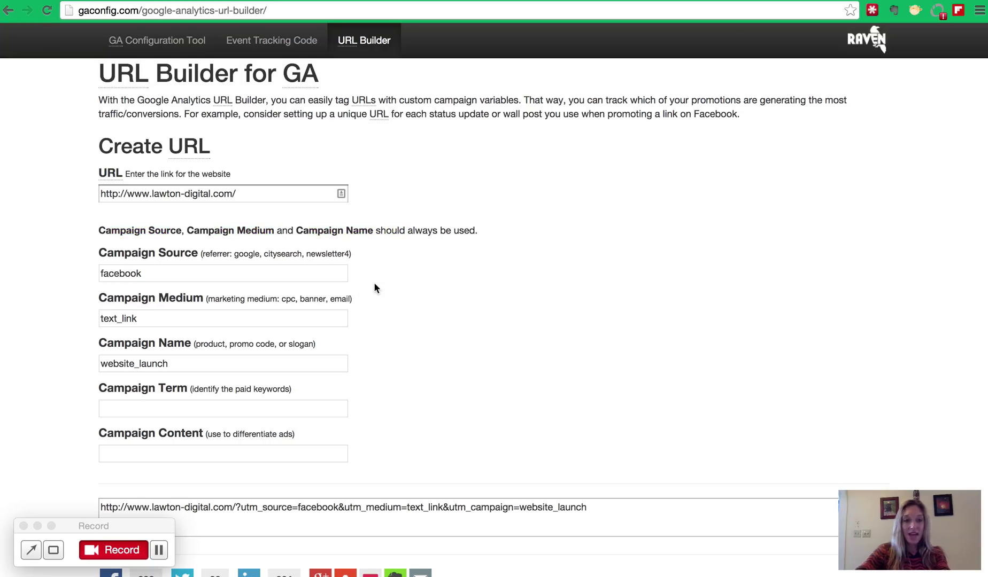
pyautogui.scroll(-3)
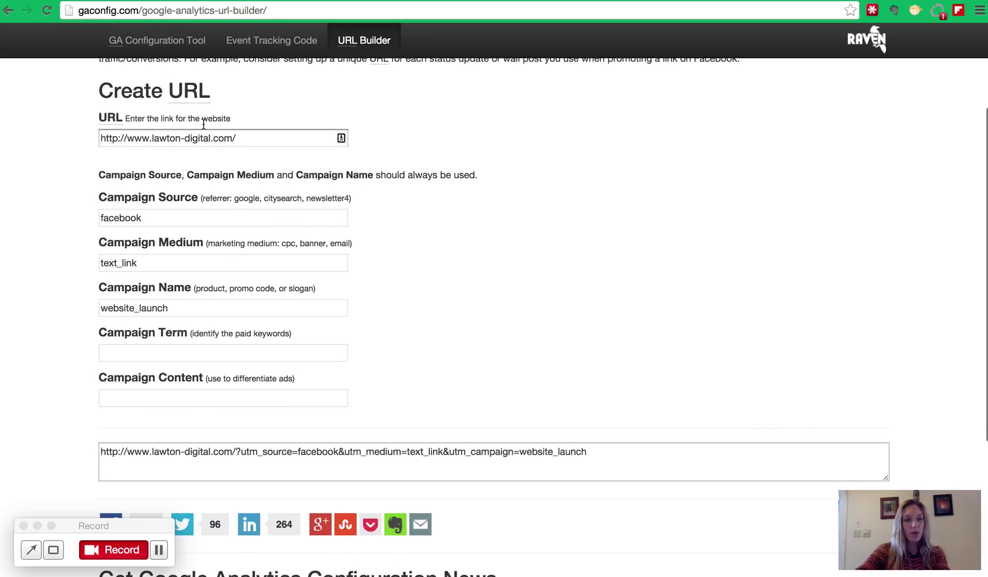
pyautogui.click(222, 352)
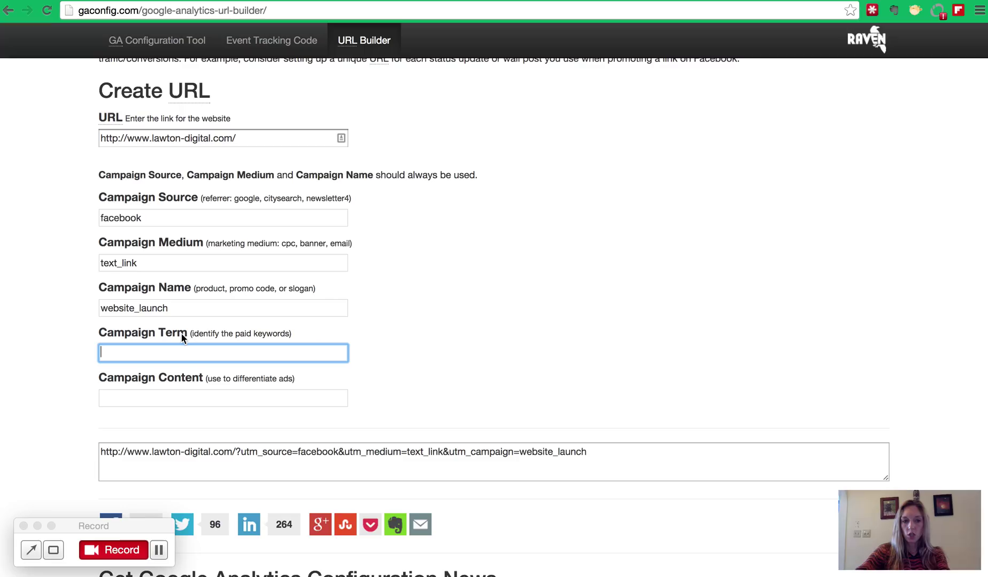
pyautogui.moveTo(163, 385)
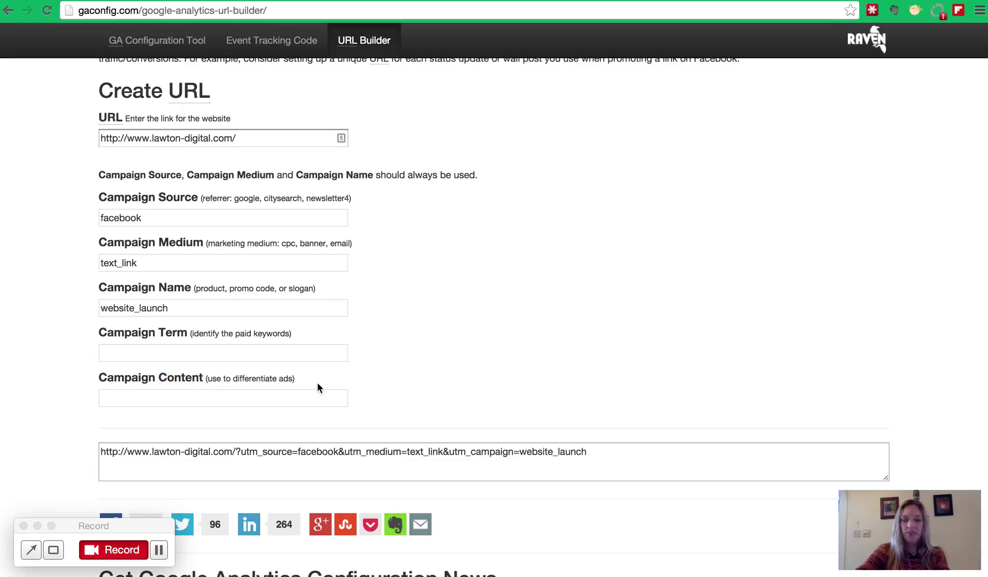
# - Enter funnyad1 as the Campaign Content so the URL ends with utm_content=funnyad1
pyautogui.click(223, 397)
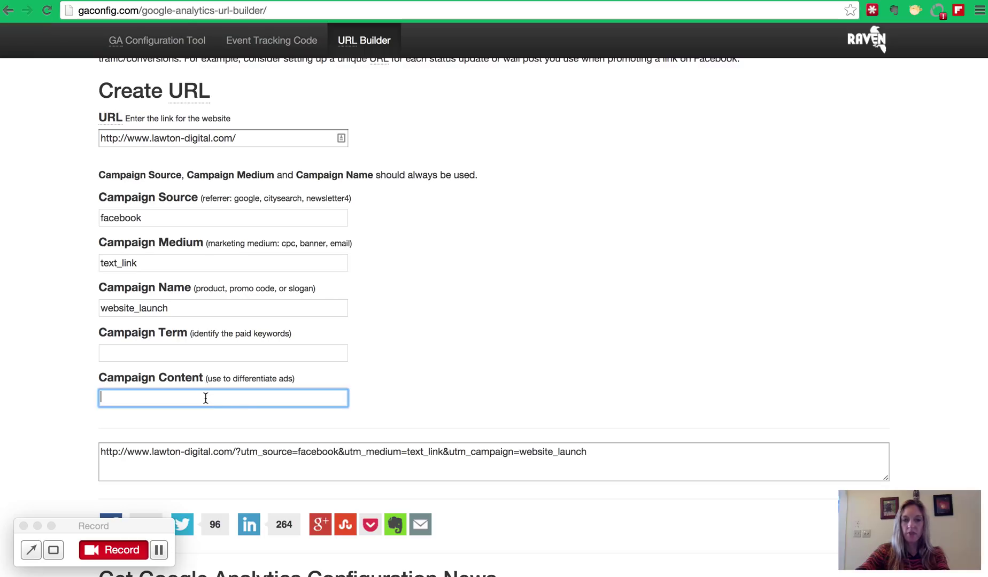
pyautogui.moveTo(271, 406)
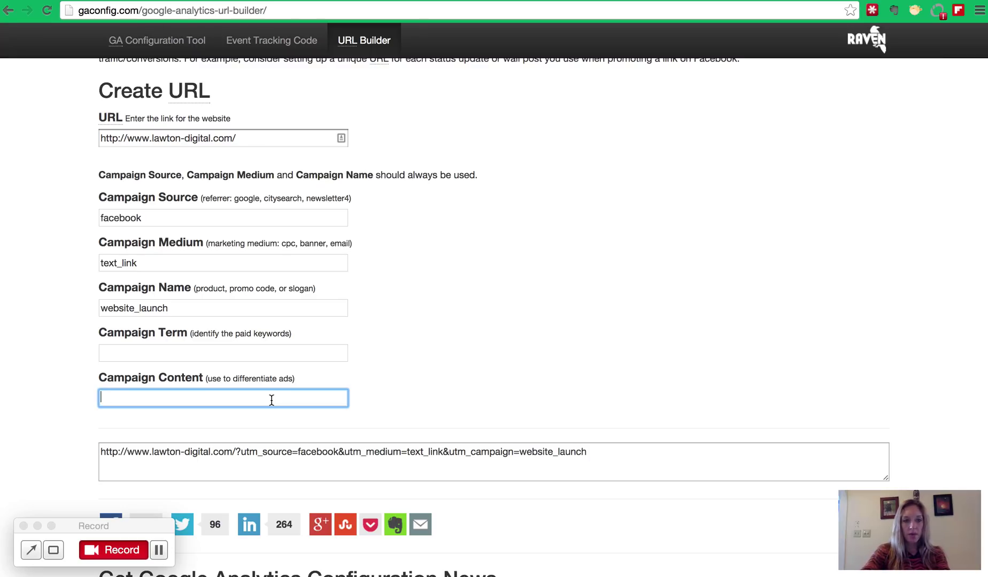
pyautogui.write('funnyad1')
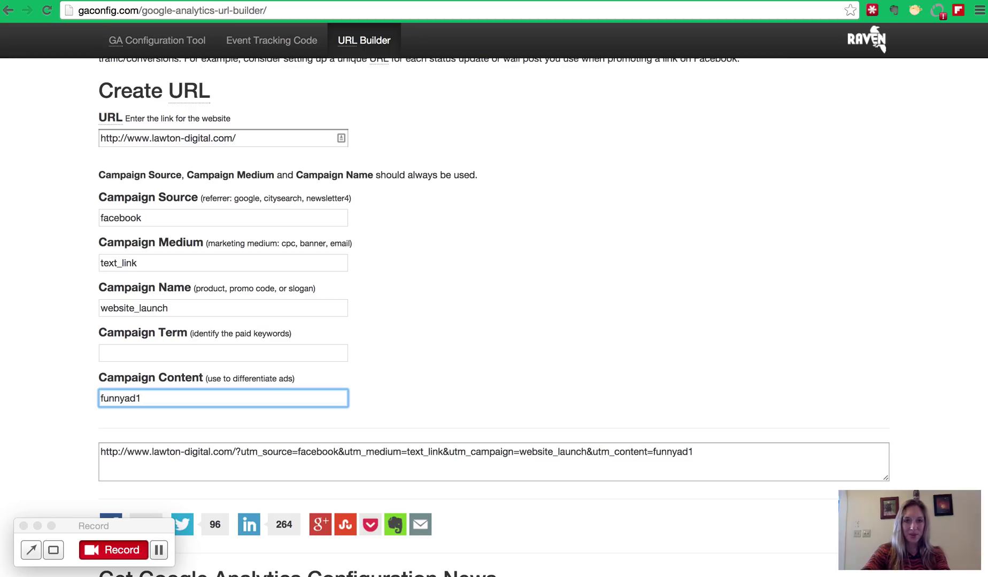
pyautogui.click(538, 362)
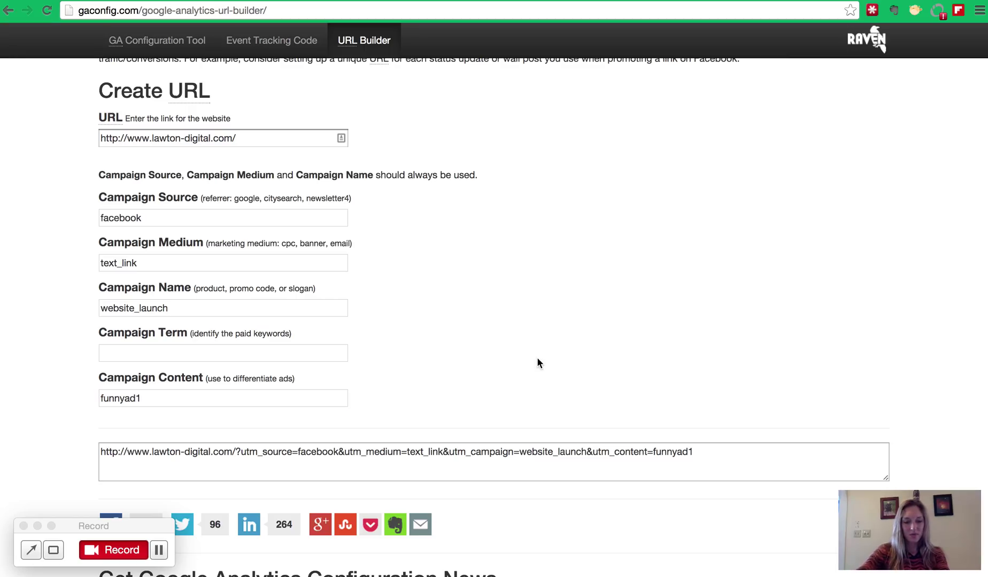
# - Scroll to the output box holding the finished tagged URL ending utm_content=funnyad1
pyautogui.scroll(-3)
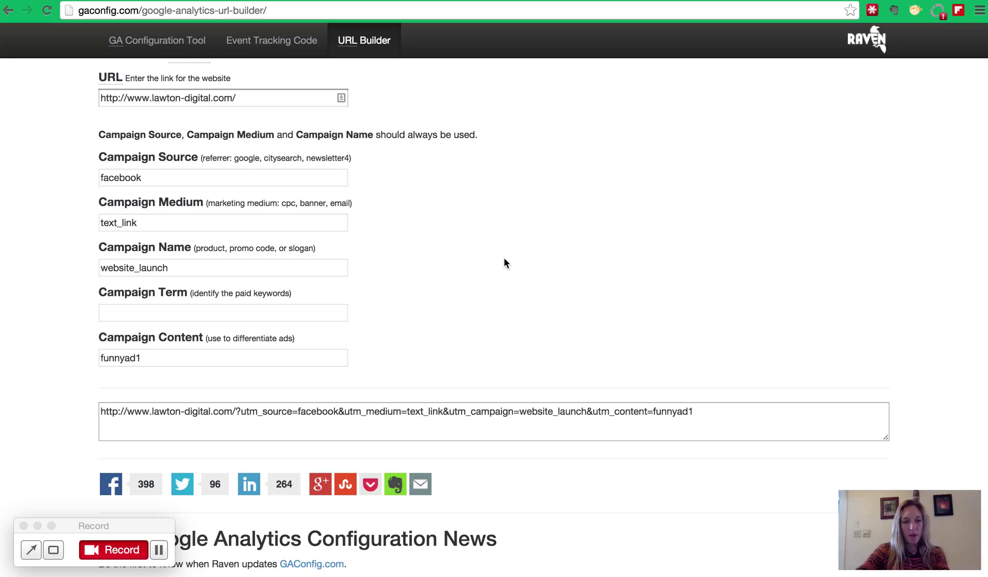
pyautogui.moveTo(150, 247)
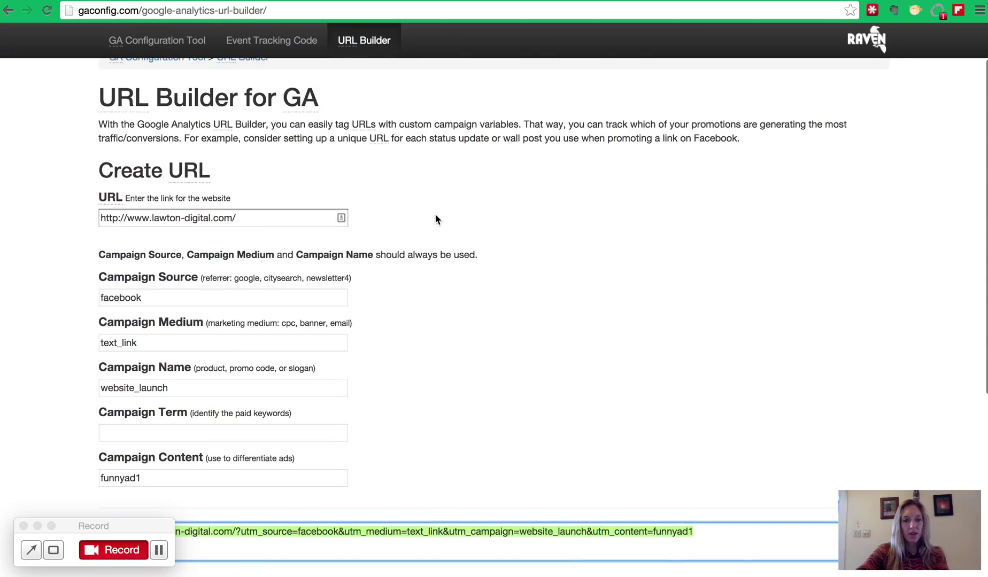
pyautogui.scroll(-3)
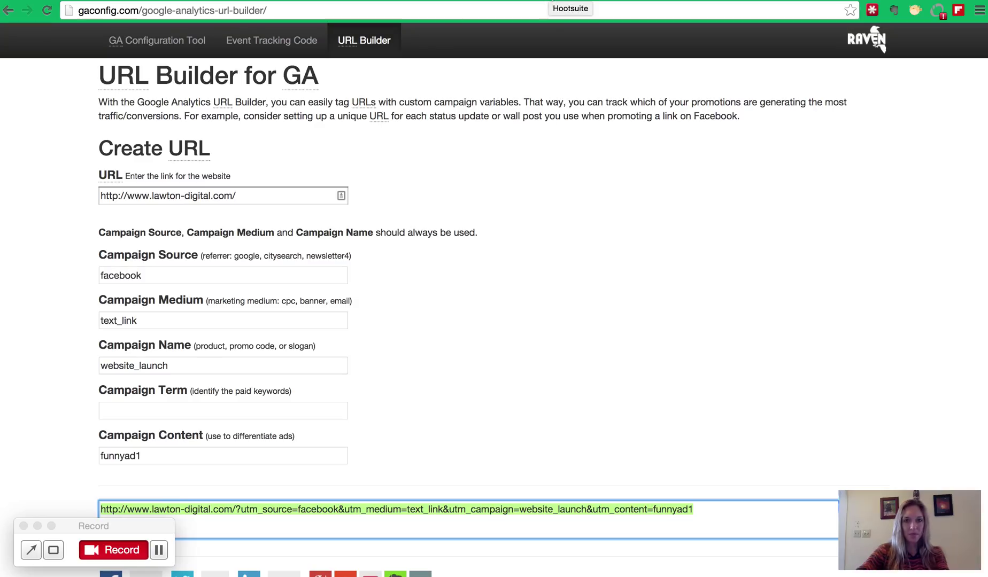
# - Add the Lawton Digital Marketing profile to the Hootsuite post and open a new blank tab
pyautogui.click(569, 8)
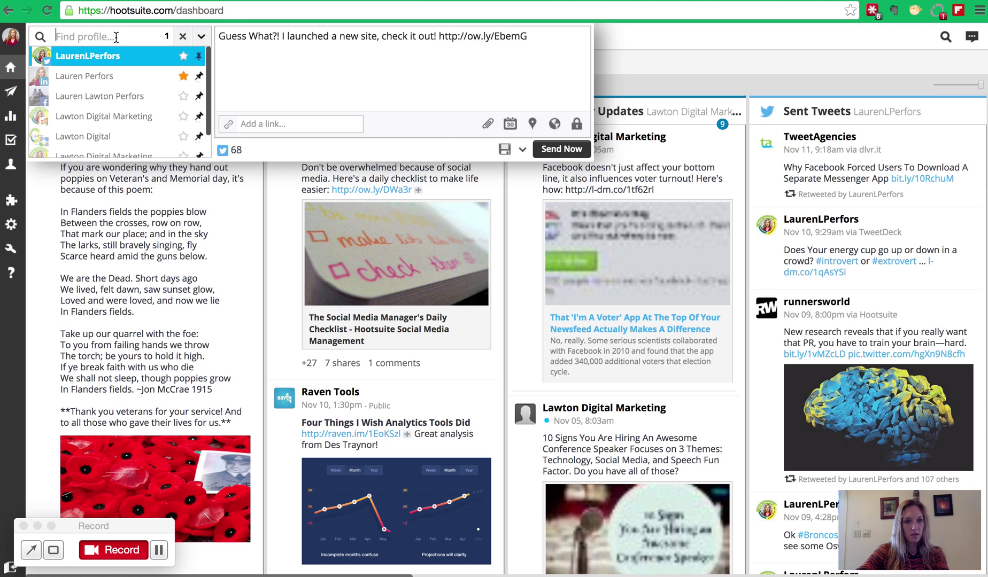
pyautogui.click(107, 75)
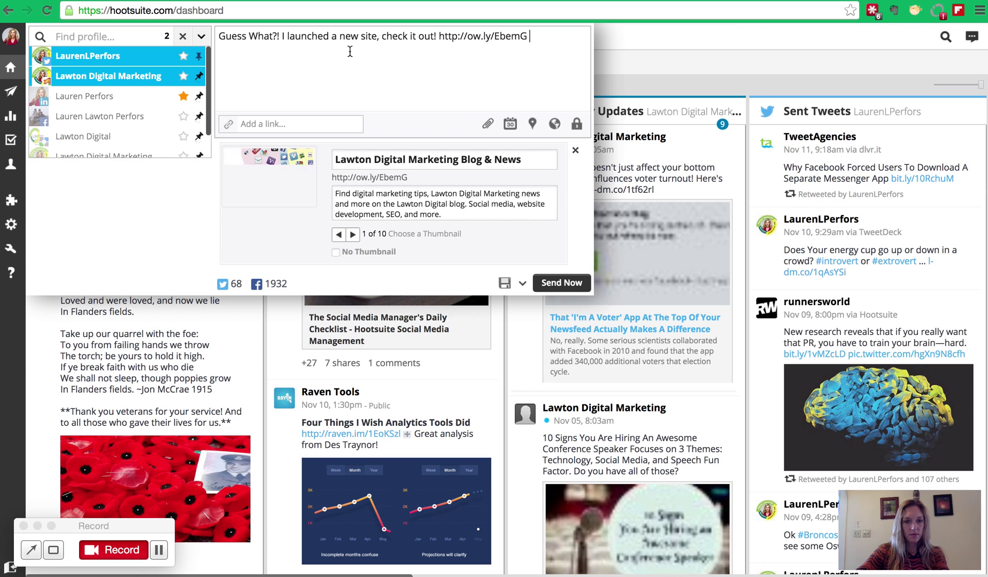
pyautogui.click(575, 150)
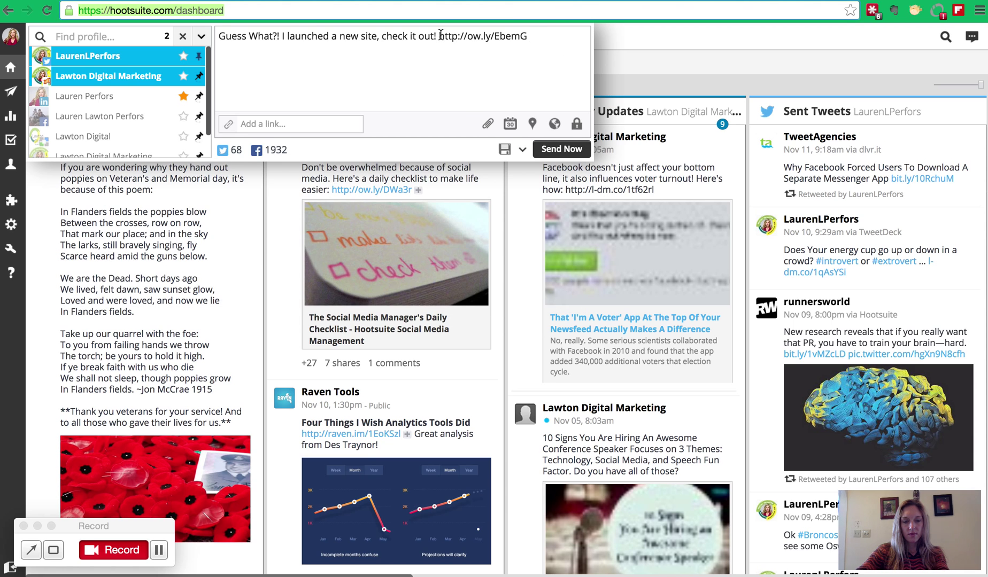
pyautogui.press('BackSpace')
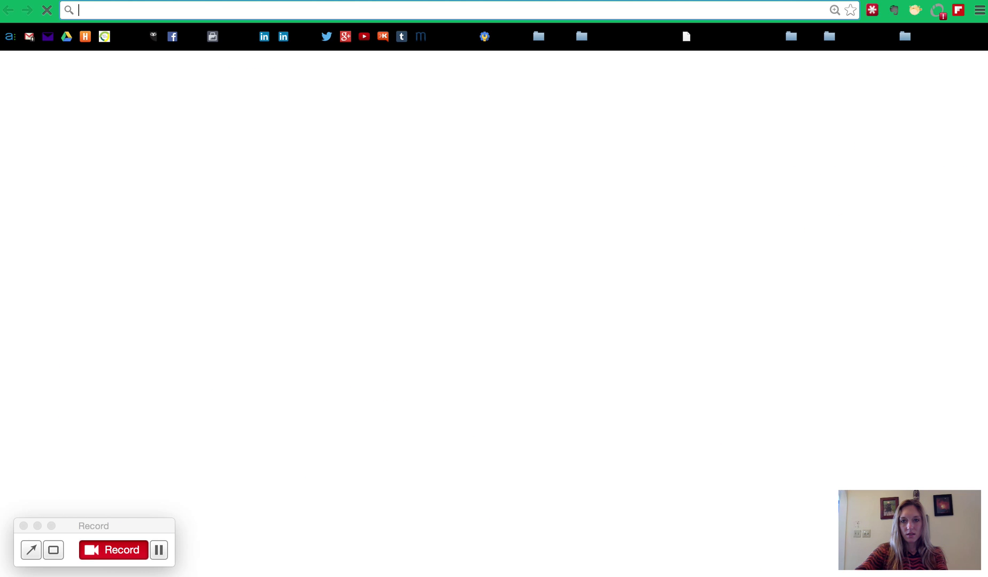
# - Load the facebook/text_link tagged Lawton Digital URL, highlight its source and campaign values, then go to Google Analytics
pyautogui.write('http://www.lawton-digital.com/?utm_source=facebook&utm_medium=text_link&utm_campaign=website_launch&utm_content=funnyad1')
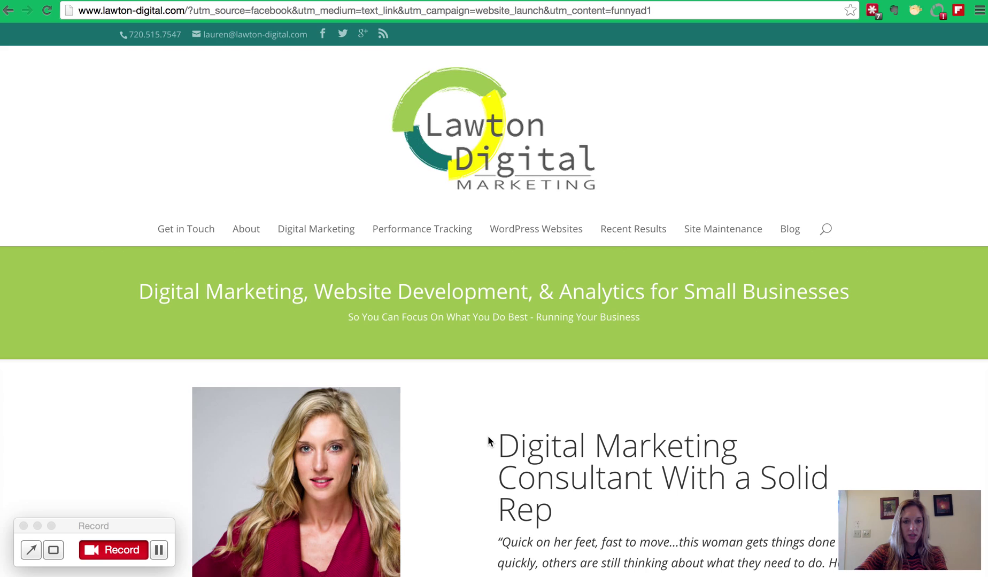
pyautogui.scroll(-3)
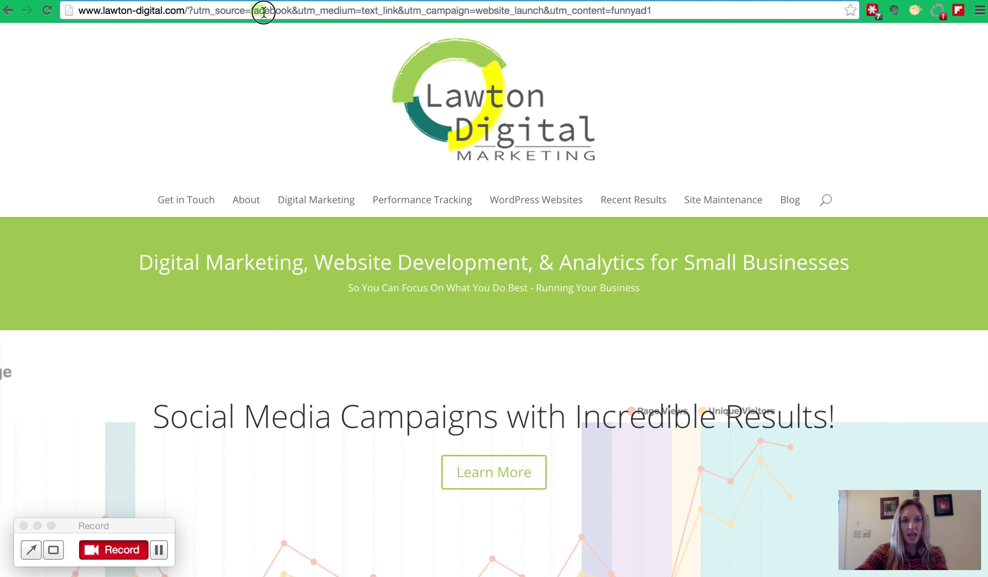
pyautogui.doubleClick(265, 10)
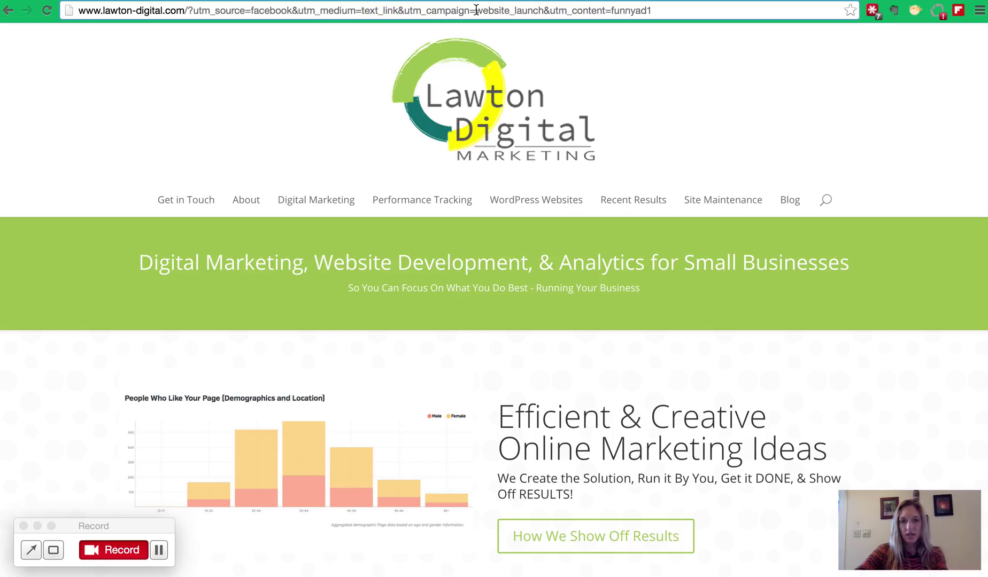
pyautogui.doubleClick(501, 11)
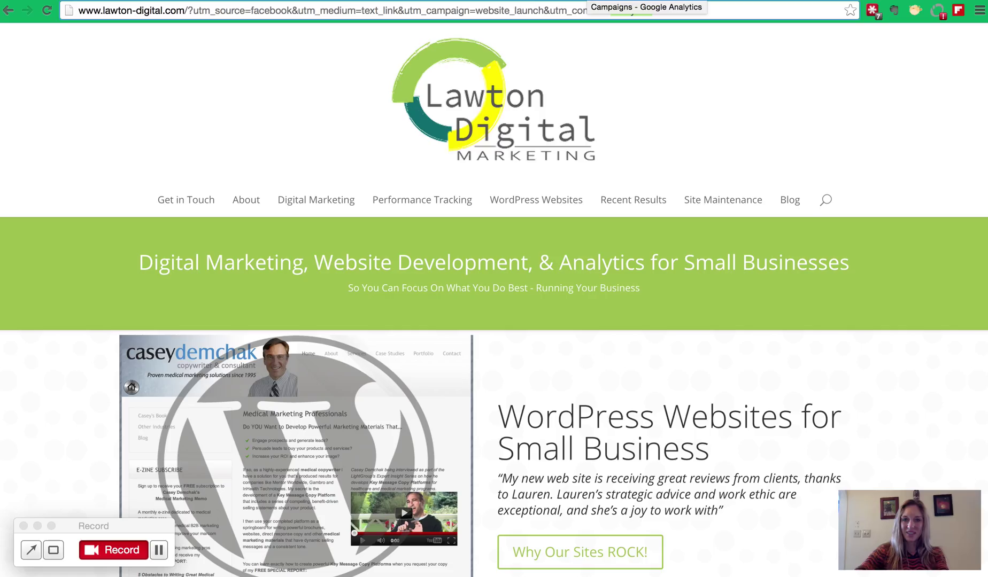
pyautogui.click(646, 7)
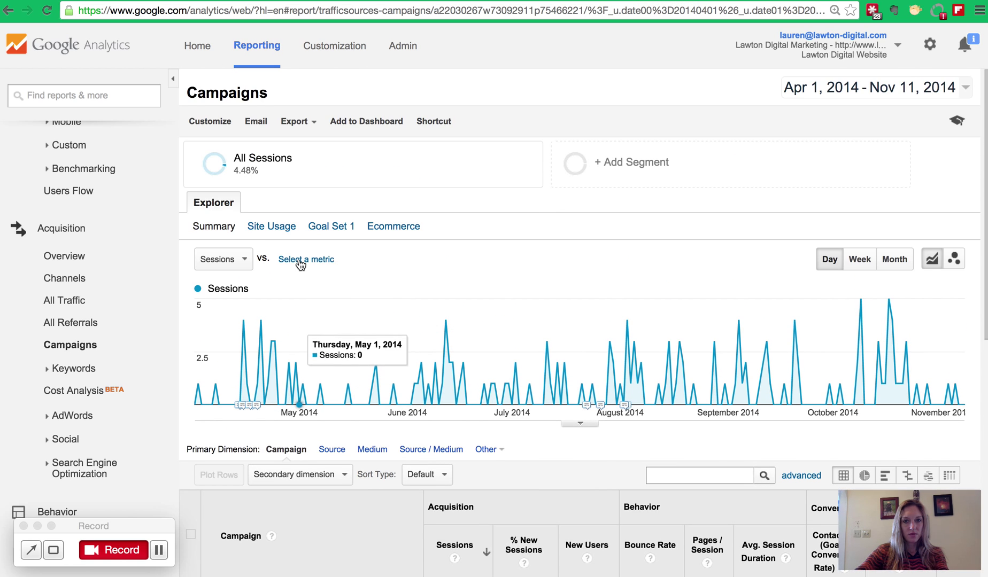
pyautogui.click(256, 46)
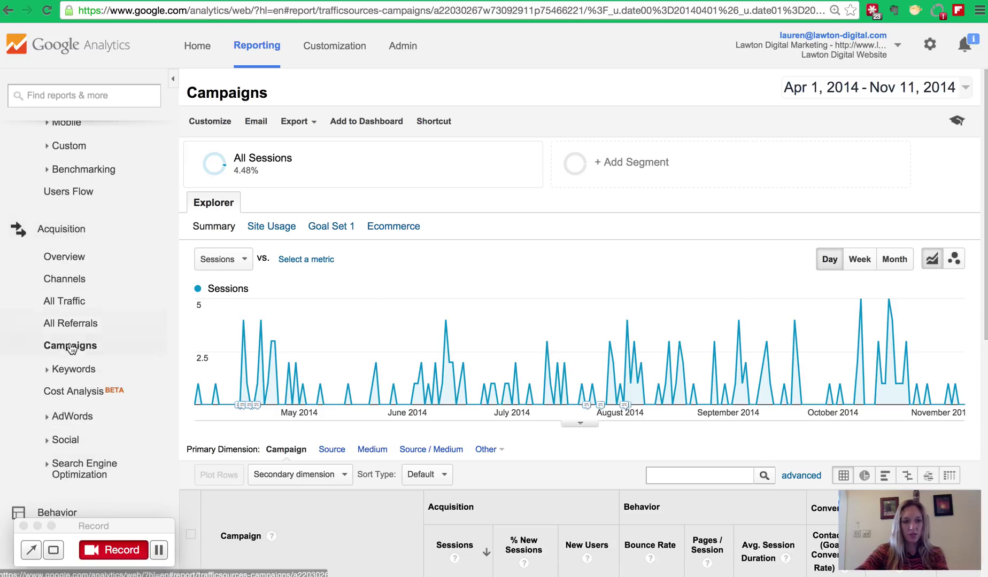
pyautogui.click(70, 345)
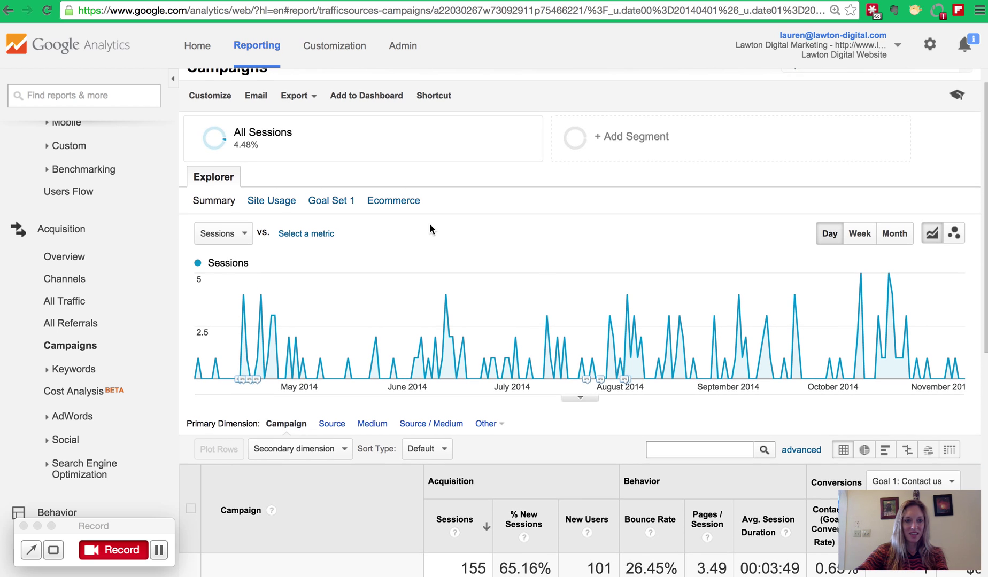
pyautogui.scroll(-3)
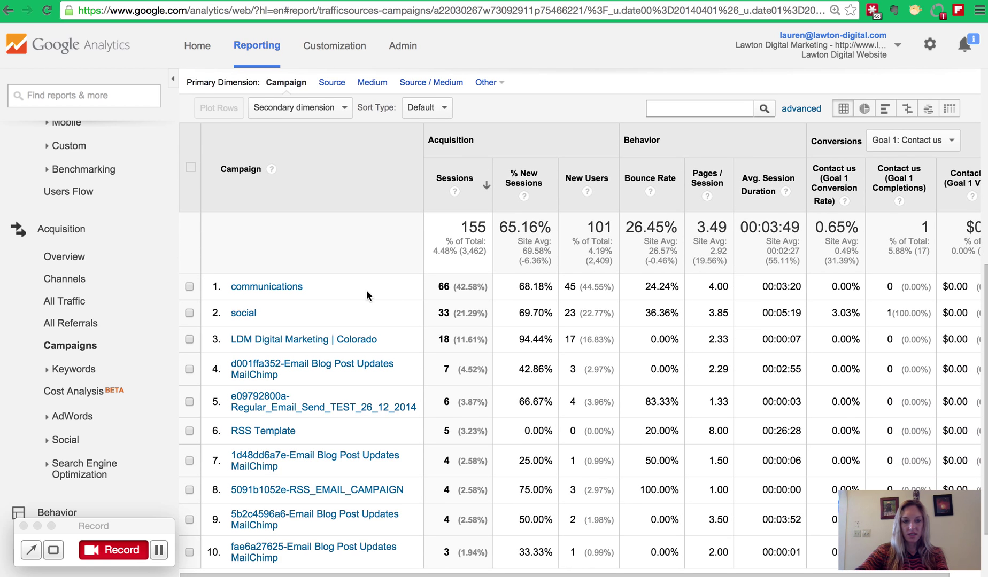
pyautogui.scroll(-3)
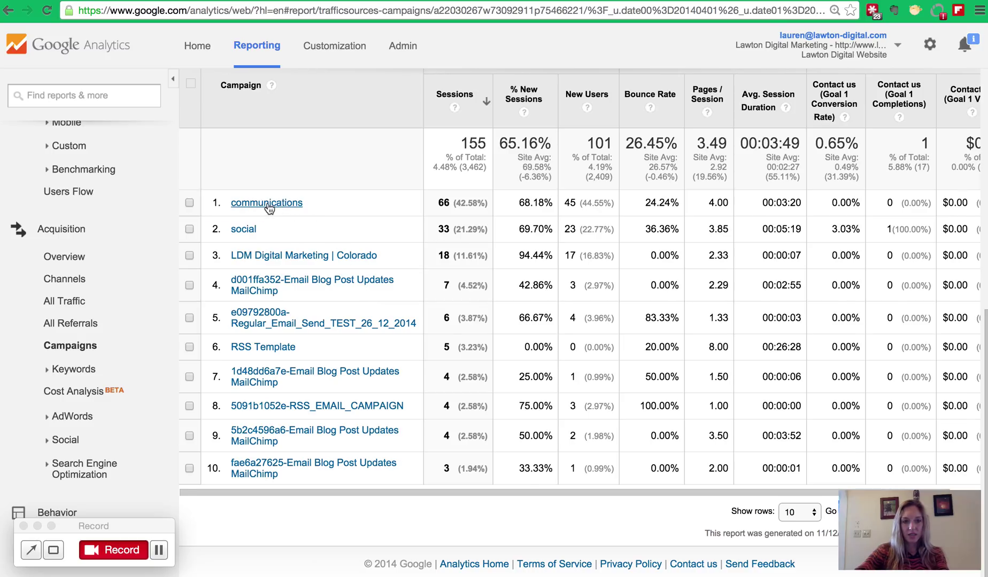
# - Drill into the communications campaign (email / signatureline), then return to the full Campaigns report
pyautogui.click(267, 202)
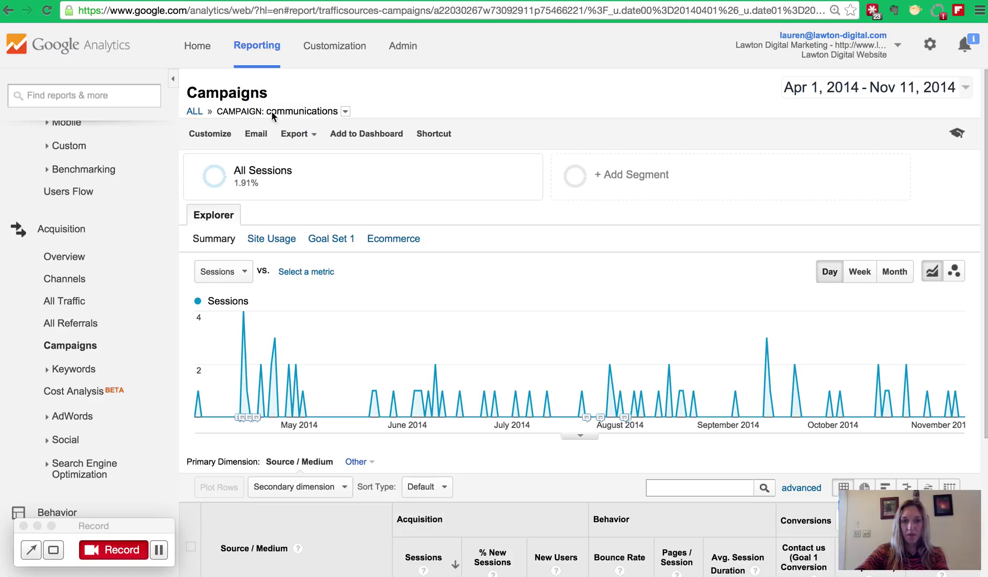
pyautogui.moveTo(343, 117)
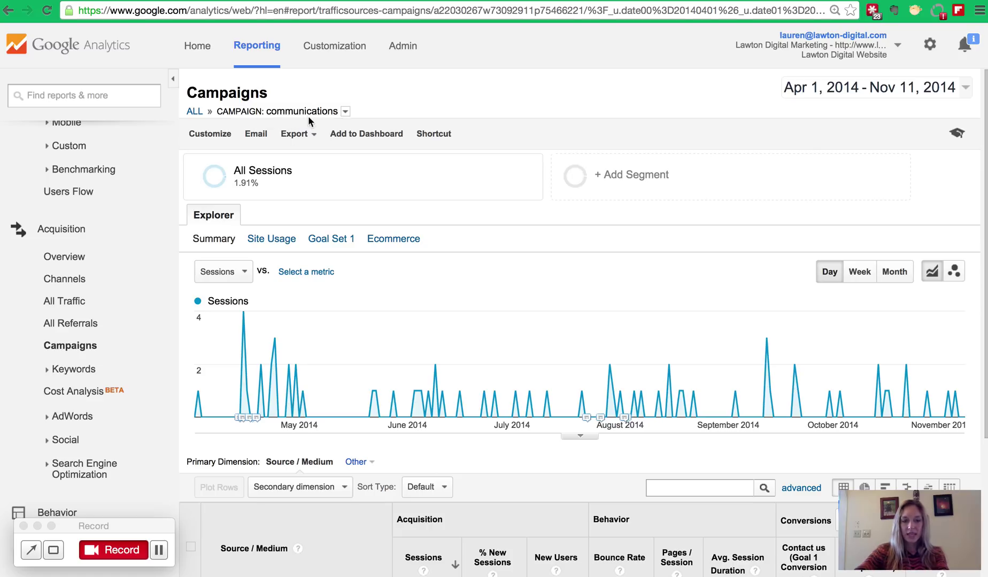
pyautogui.moveTo(376, 387)
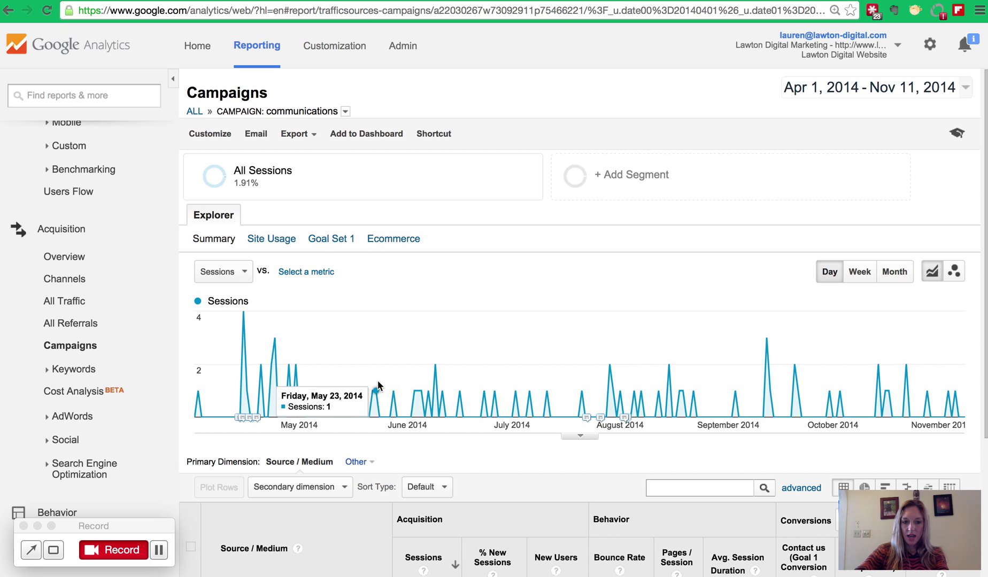
pyautogui.scroll(-3)
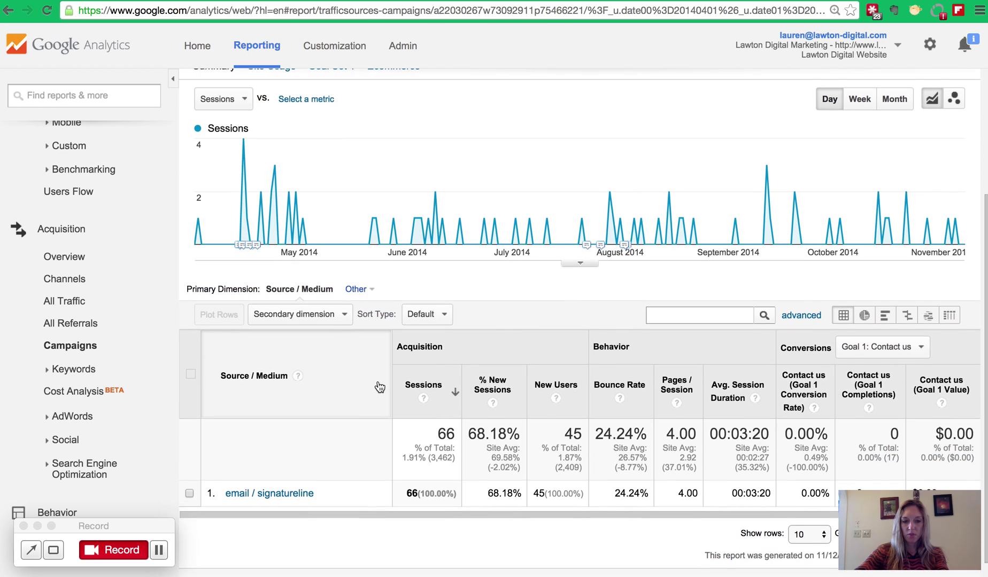
pyautogui.scroll(-3)
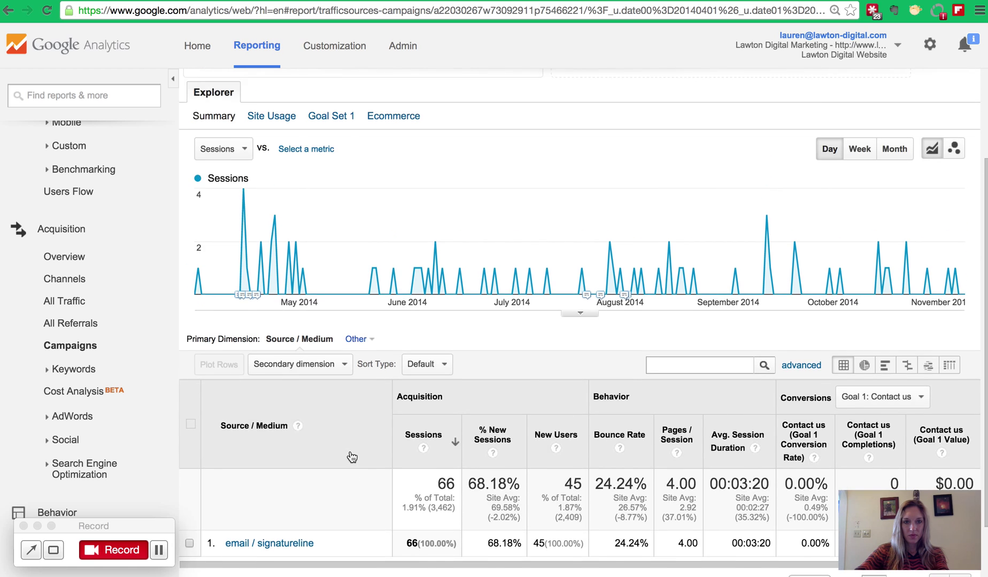
pyautogui.click(268, 543)
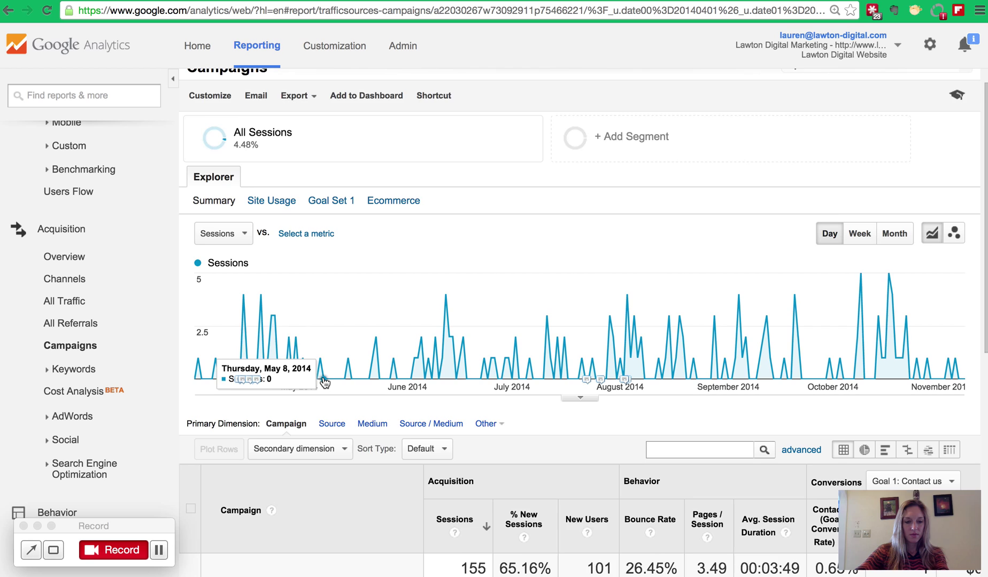
# - Drill into the social campaign to reveal its twitter, instagram and facebook biolinks Source / Medium rows
pyautogui.scroll(-3)
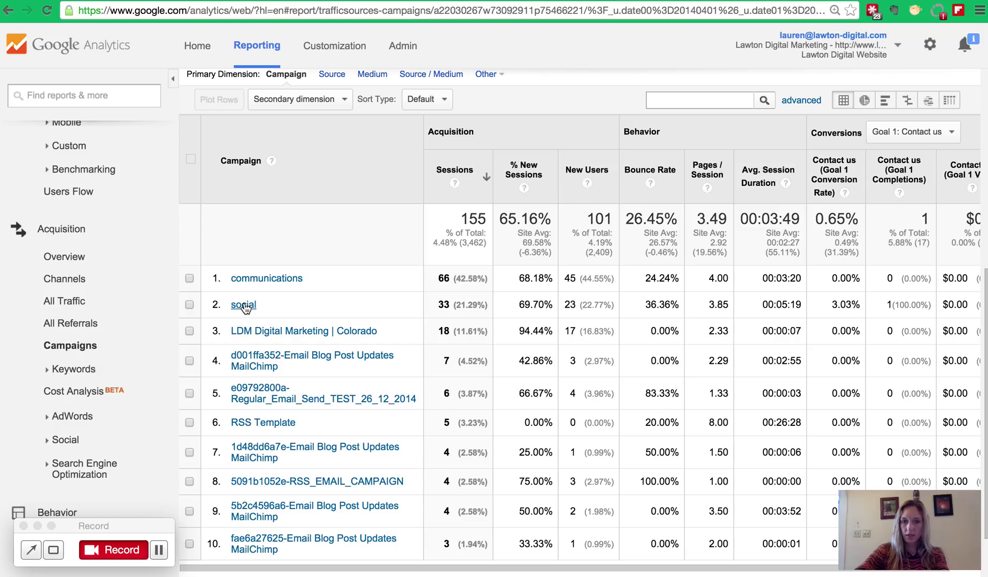
pyautogui.click(242, 305)
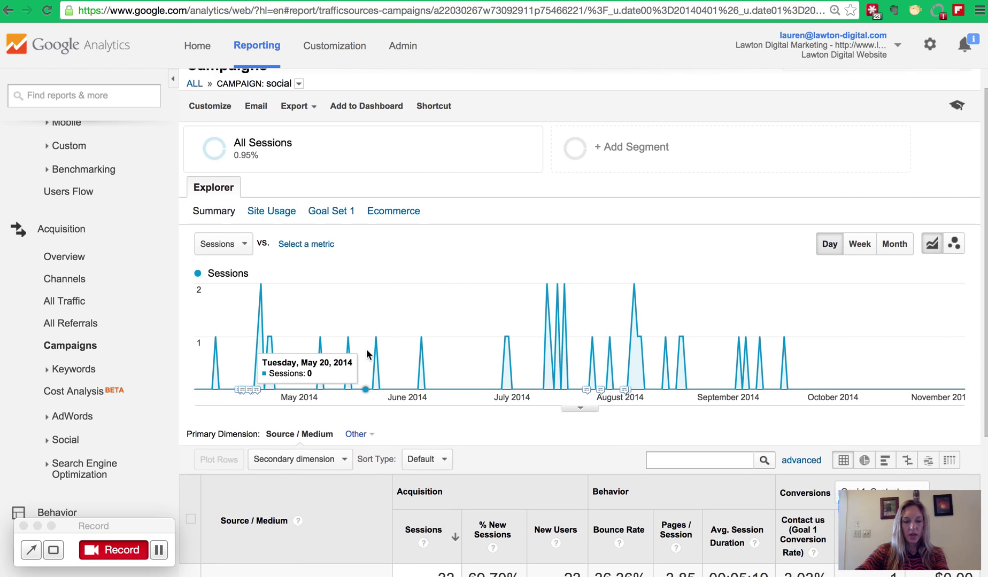
pyautogui.scroll(-3)
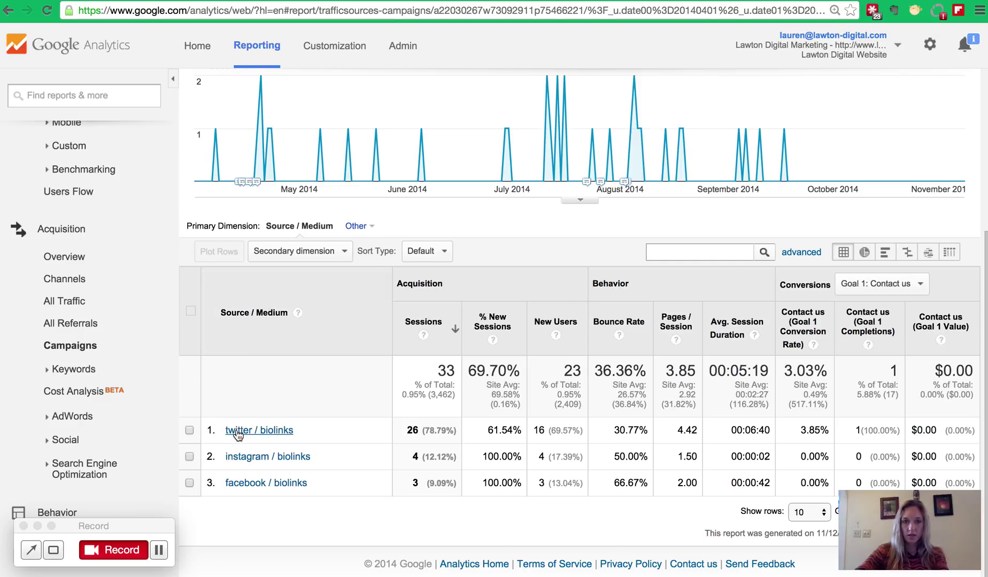
pyautogui.moveTo(233, 492)
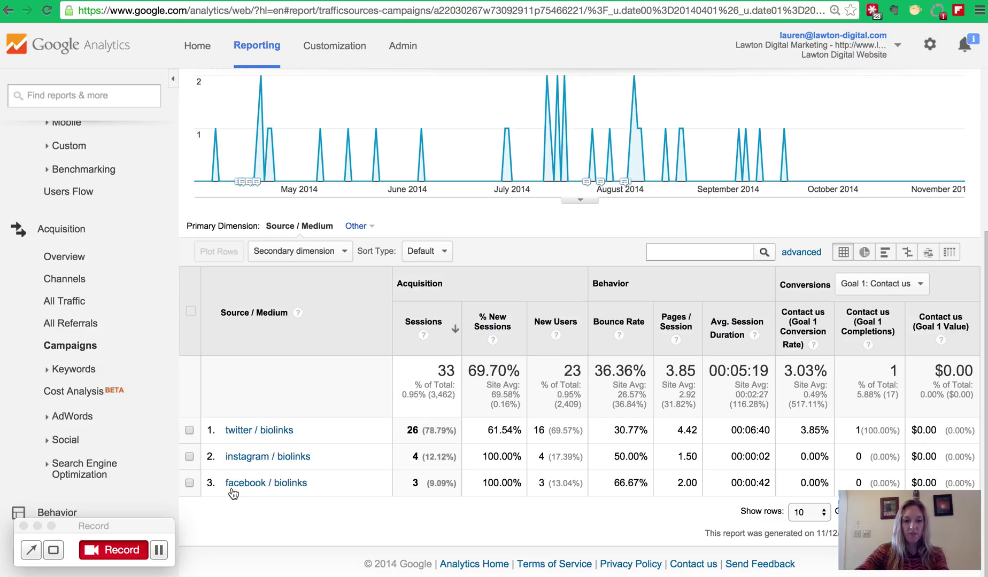
pyautogui.moveTo(342, 390)
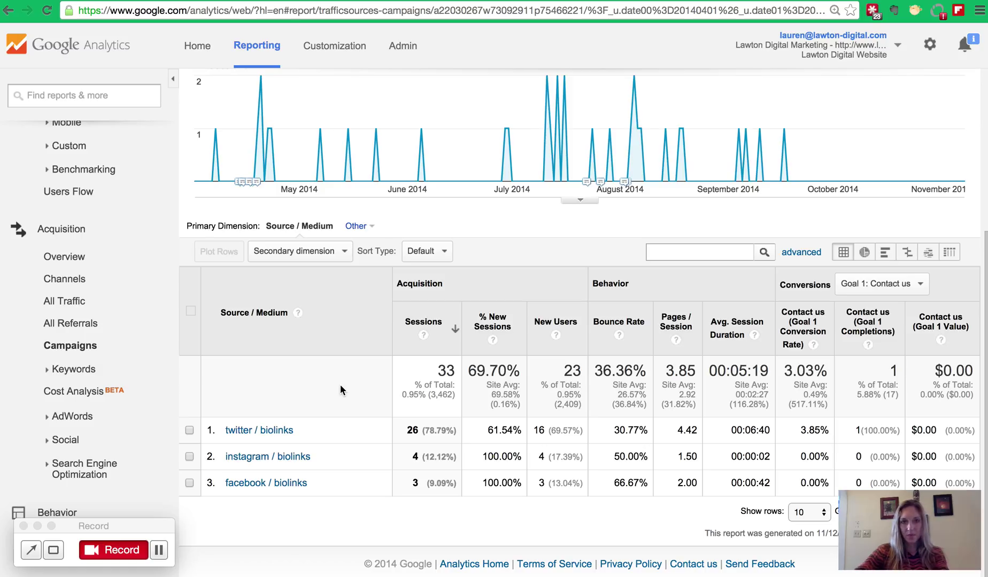
pyautogui.moveTo(273, 438)
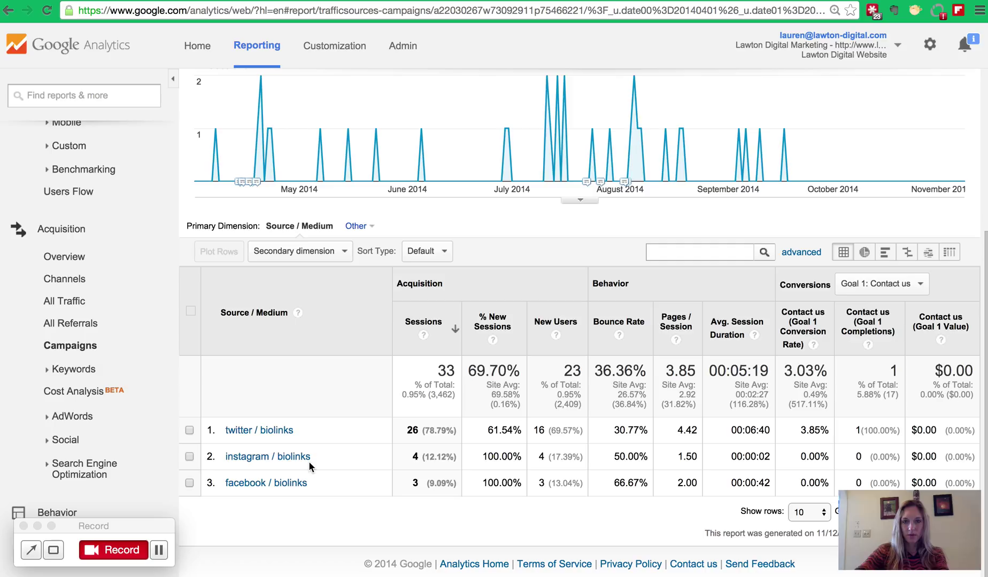
pyautogui.moveTo(313, 490)
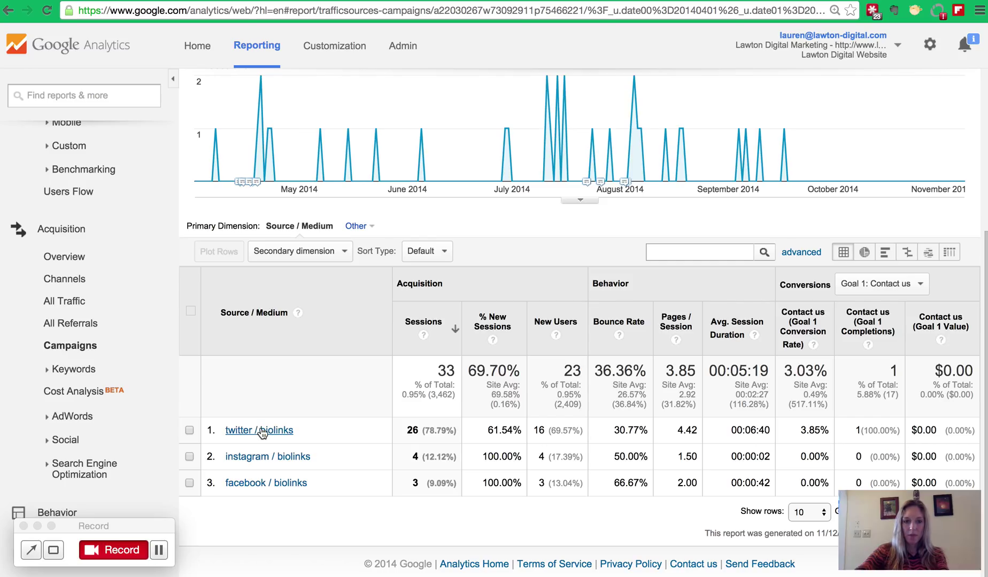
# - Filter the social campaign report down to the twitter / biolinks row alone
pyautogui.click(259, 430)
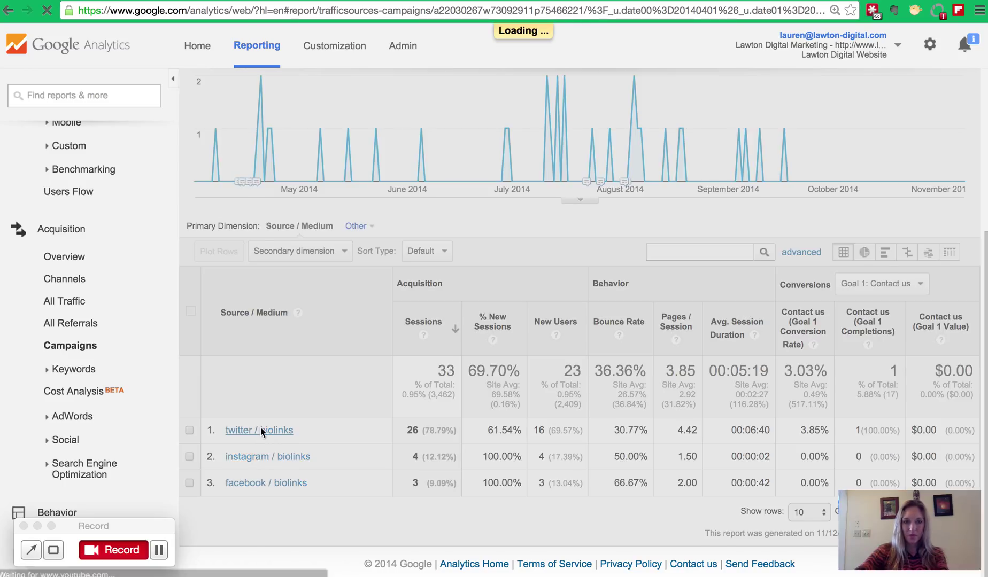
pyautogui.click(259, 430)
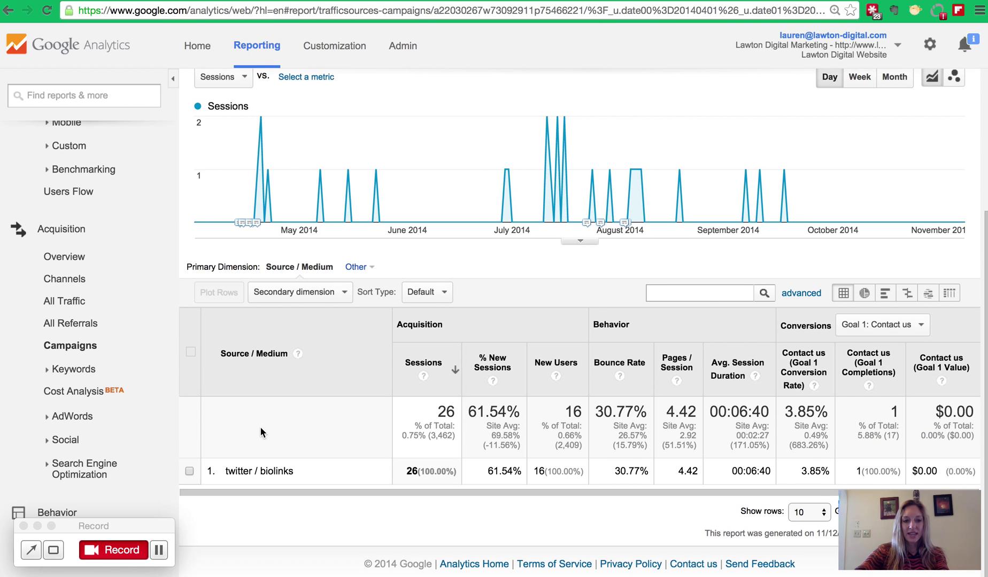
pyautogui.moveTo(302, 468)
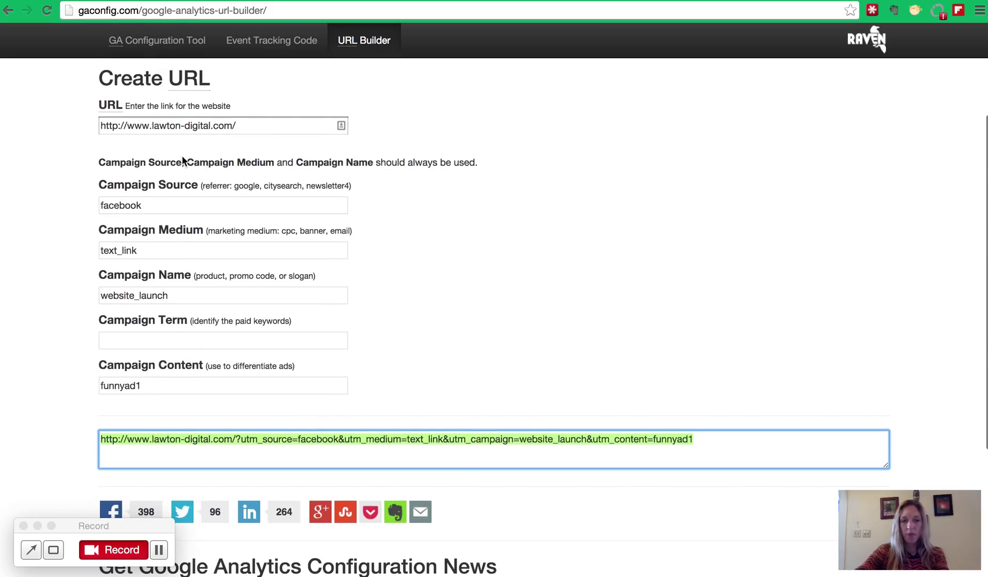
pyautogui.moveTo(192, 261)
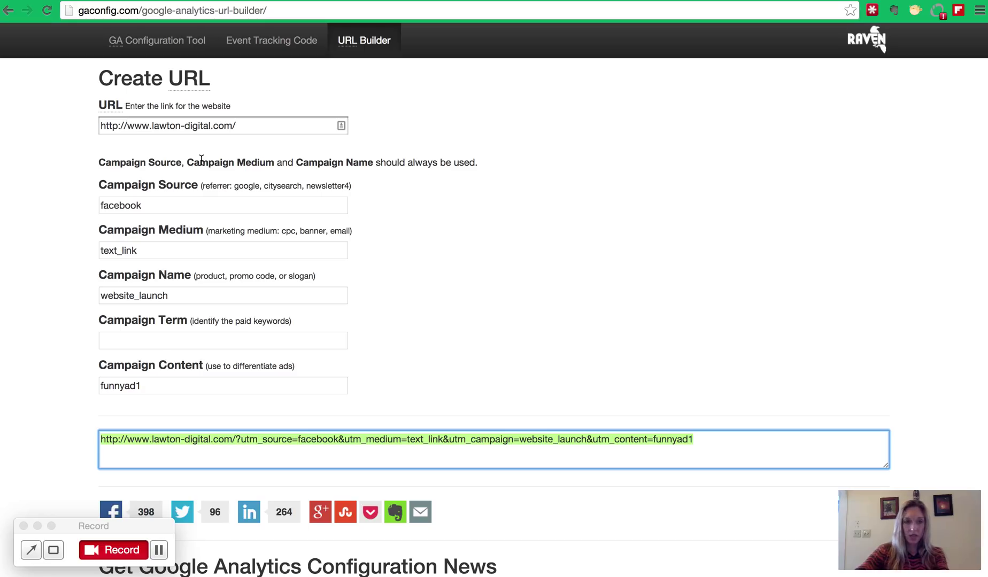
pyautogui.moveTo(197, 196)
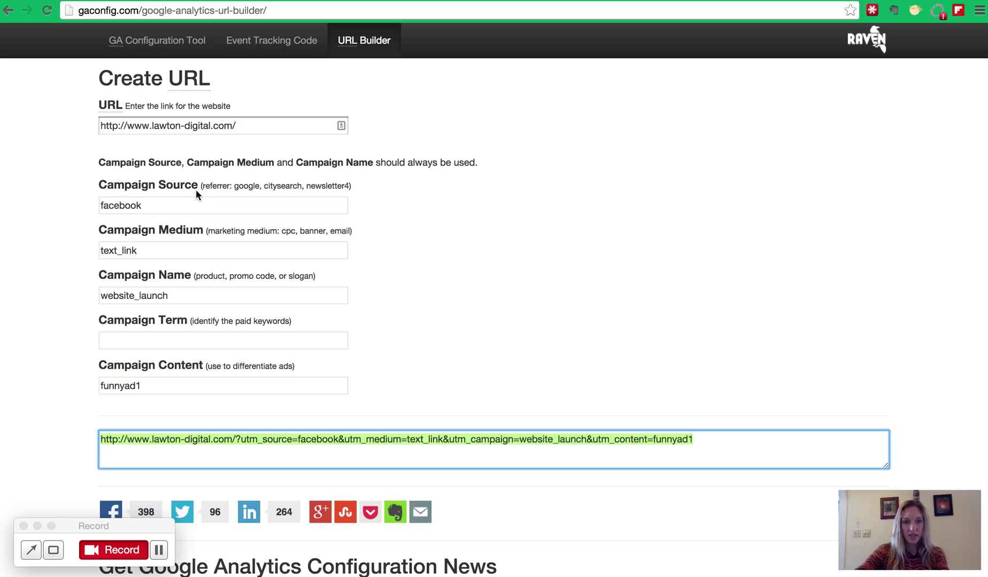
# - Replace the campaign source with newsletter and the campaign medium with banner
pyautogui.doubleClick(121, 204)
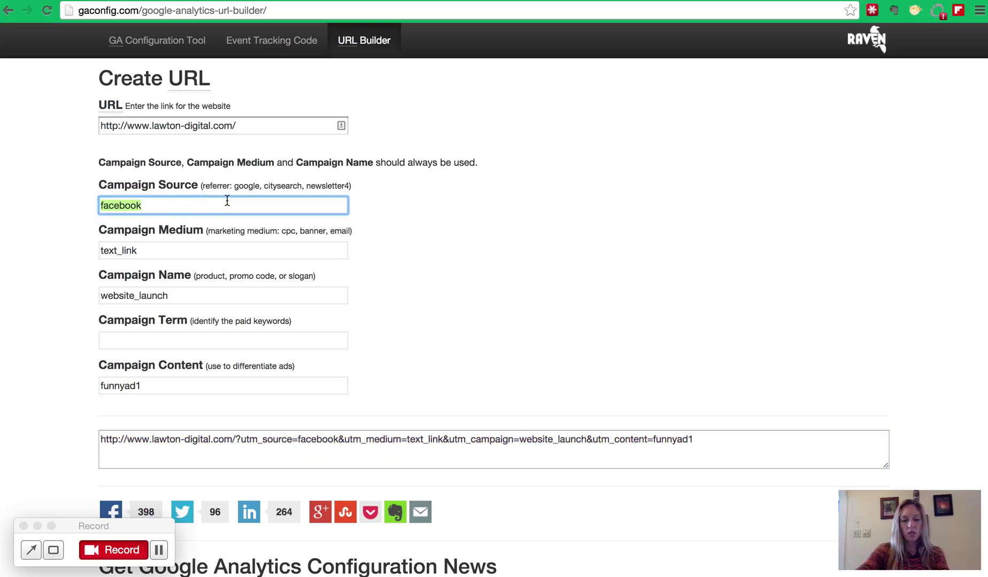
pyautogui.write('newsletter')
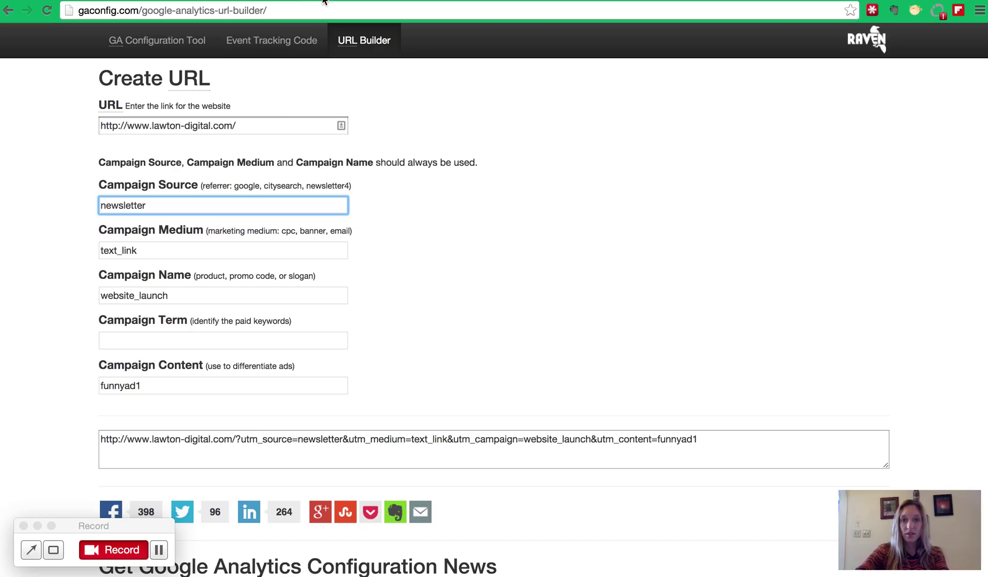
pyautogui.click(223, 250)
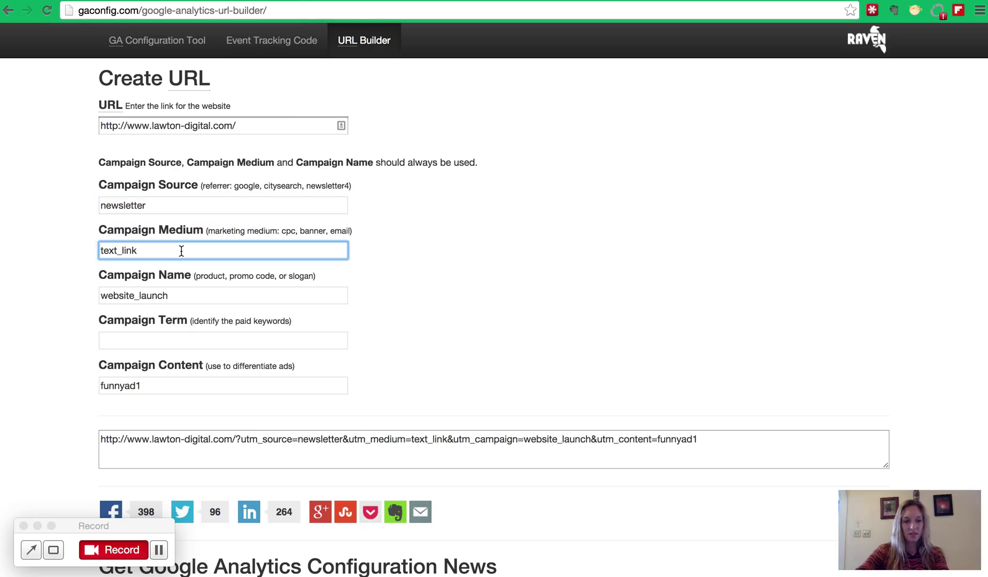
pyautogui.doubleClick(118, 250)
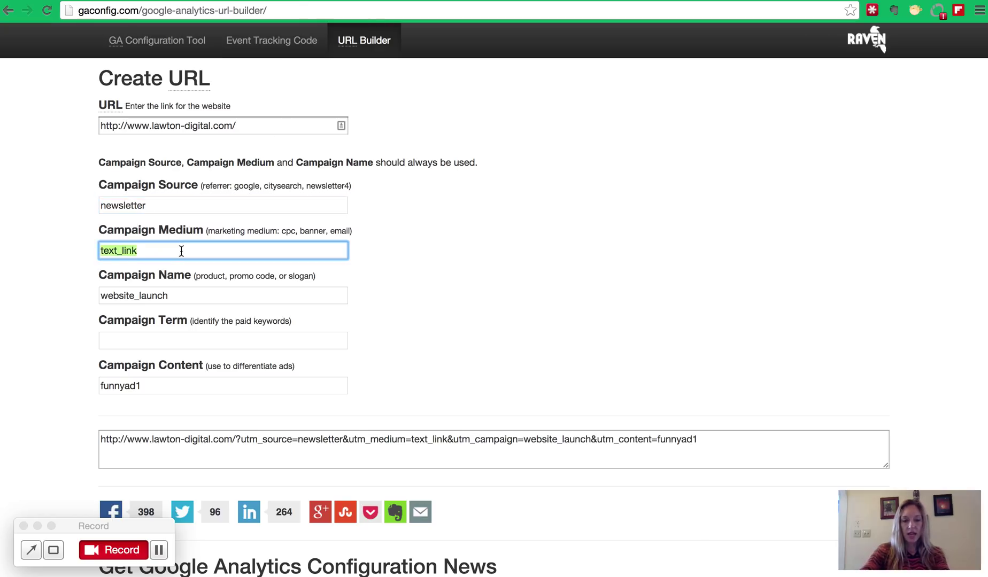
pyautogui.write('banner')
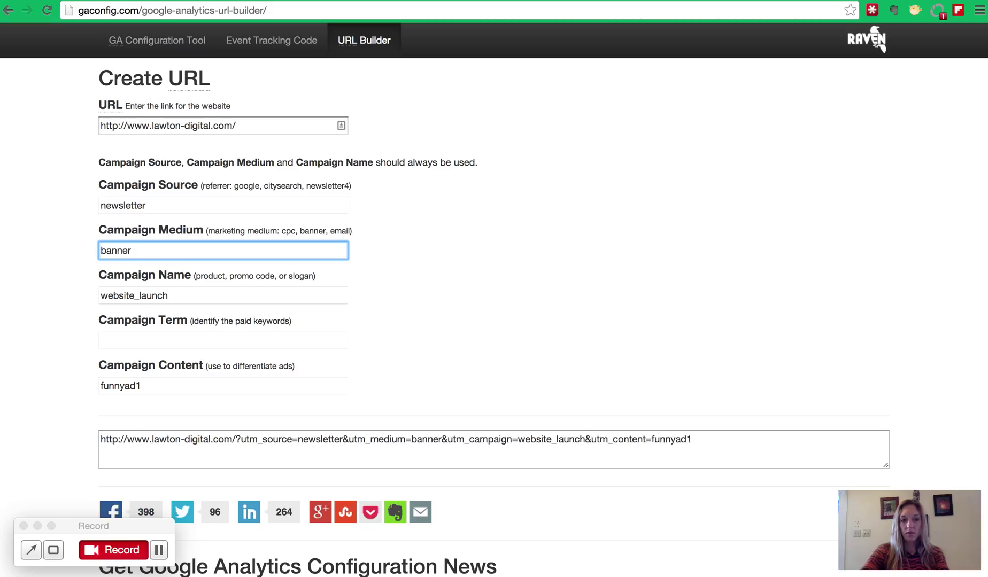
# - Keep campaign name website_launch and clear the funnyad1 campaign content value
pyautogui.scroll(-3)
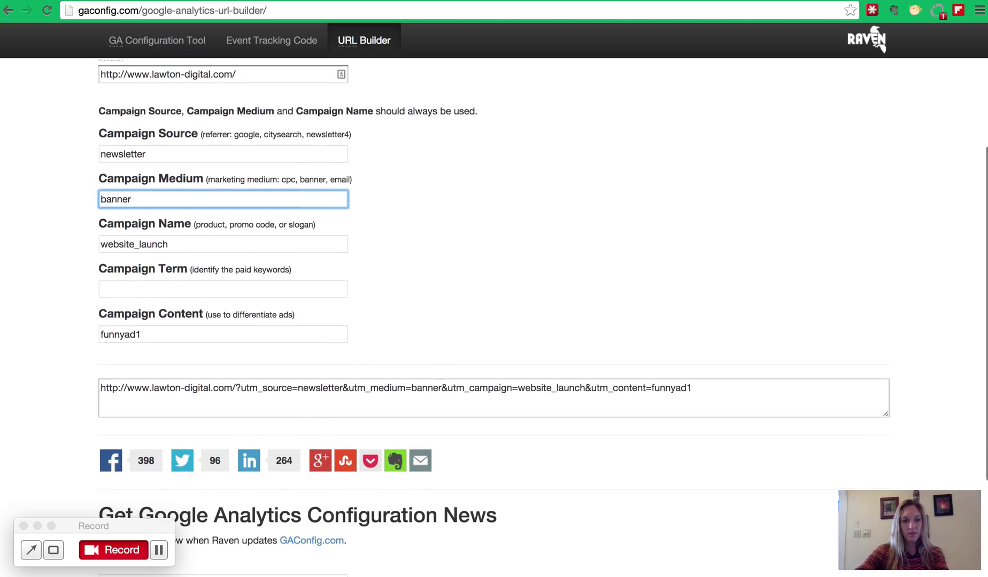
pyautogui.click(223, 244)
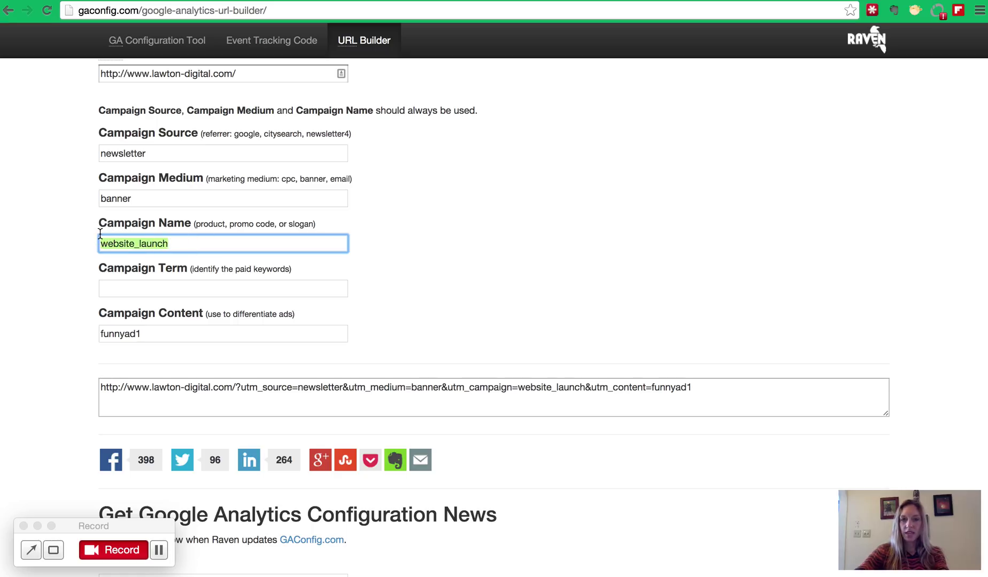
pyautogui.click(223, 334)
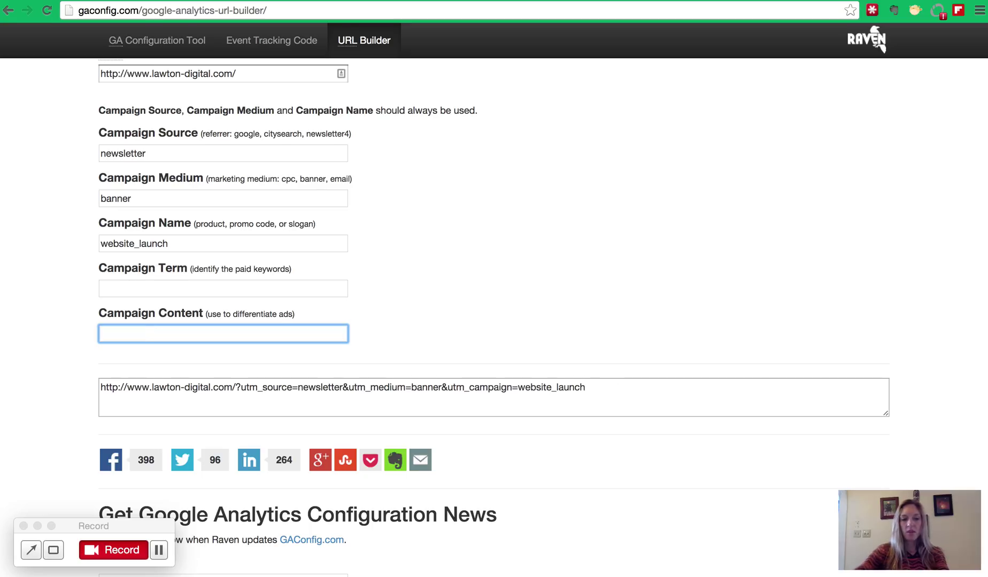
pyautogui.moveTo(448, 376)
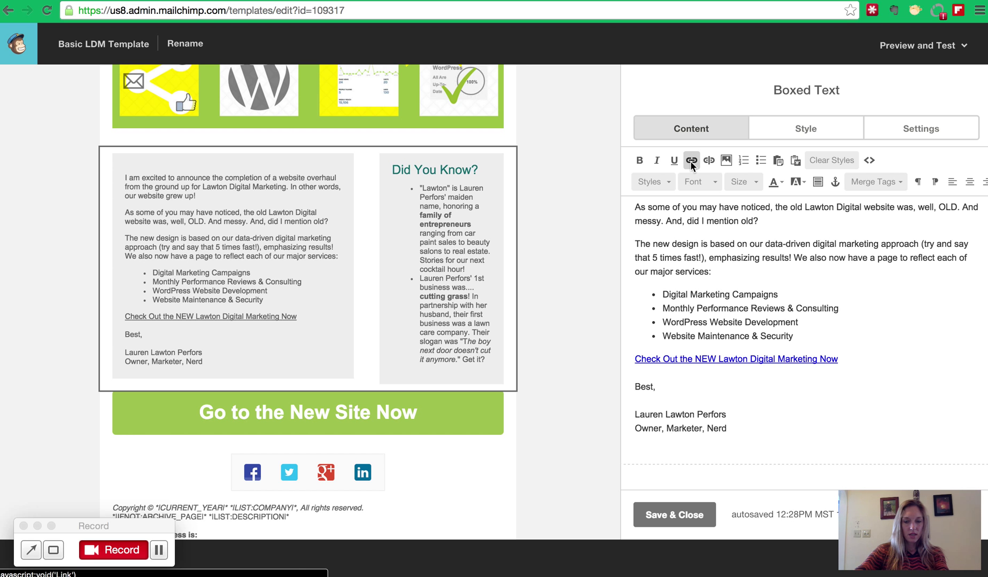
# - Set the Check Out link's Web Address to the newsletter/banner website_launch URL and insert it
pyautogui.click(691, 160)
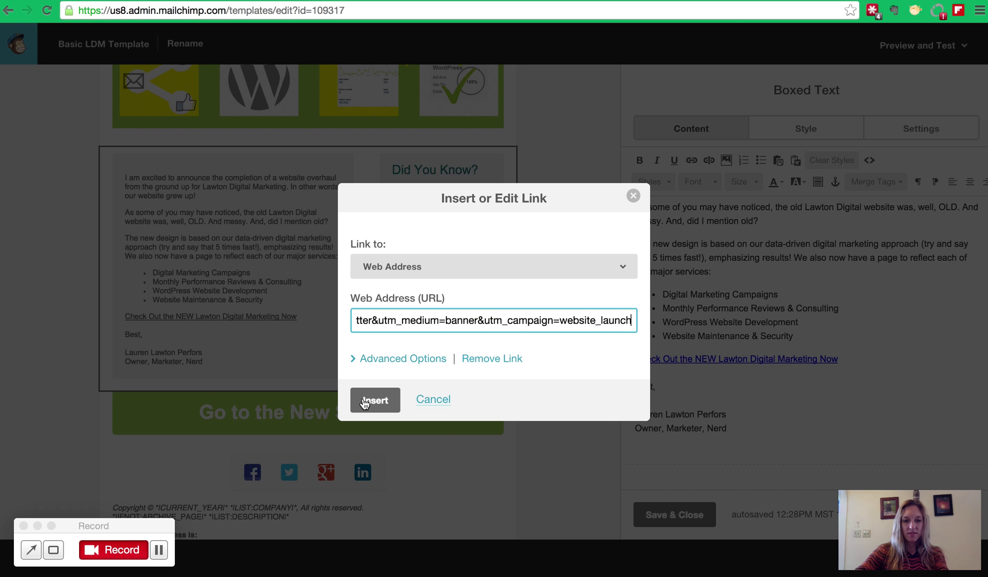
pyautogui.click(374, 401)
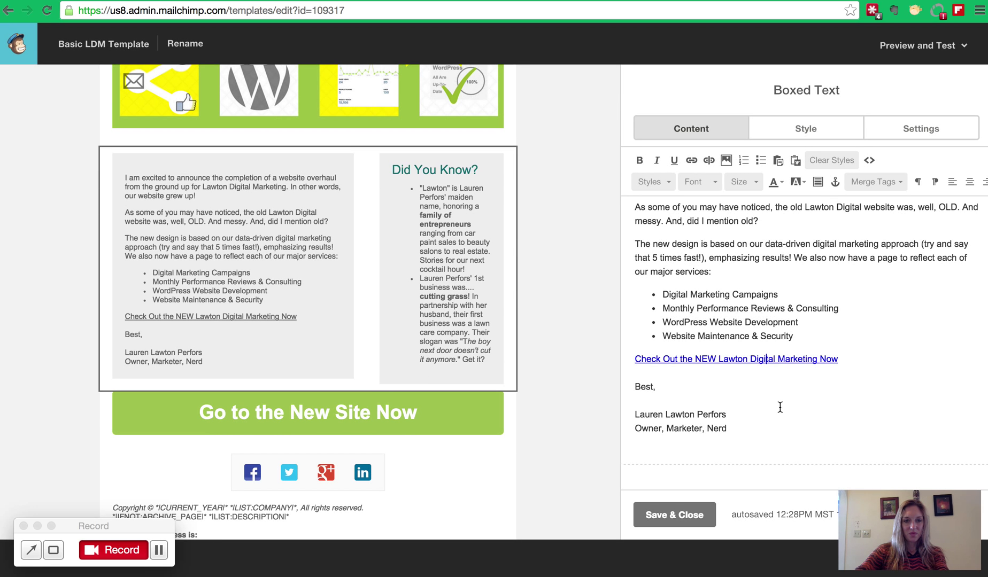